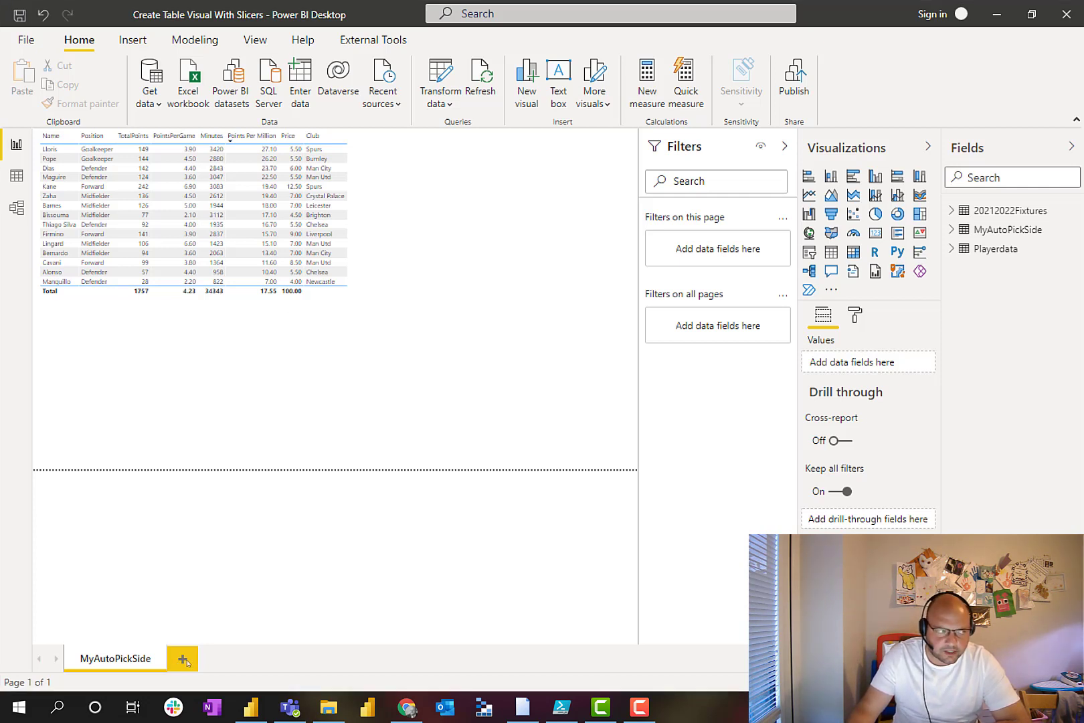
Add a new blank report page and rename it 'PLayer Analysis'.
left_click(182, 659)
type("P")
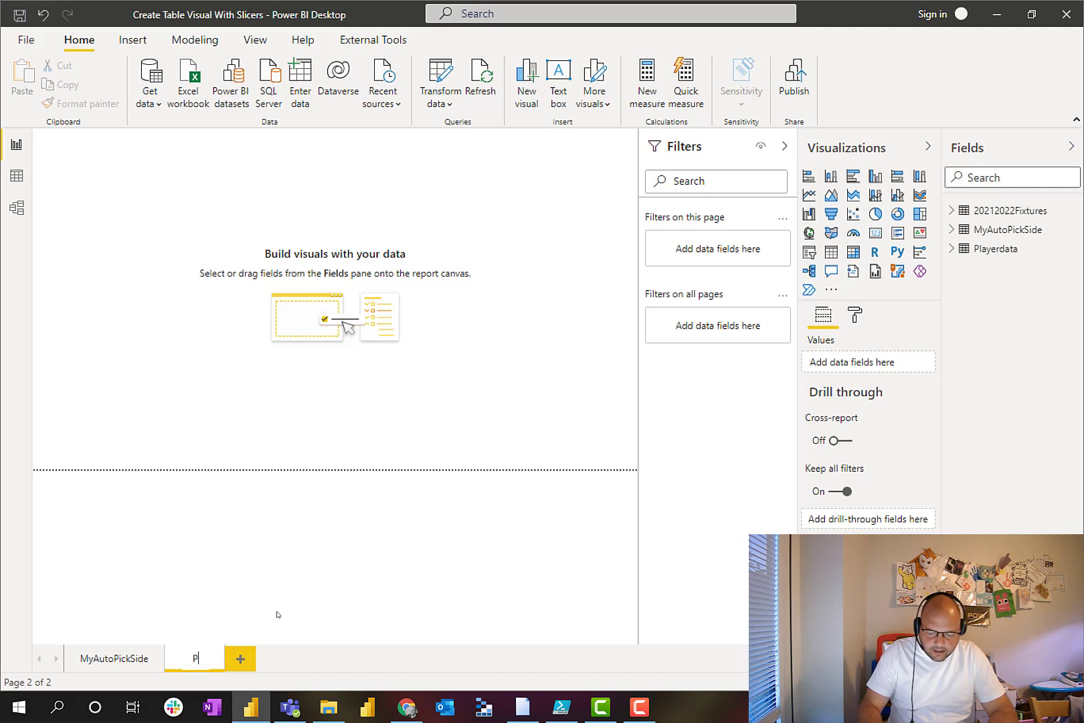
type("nalysis")
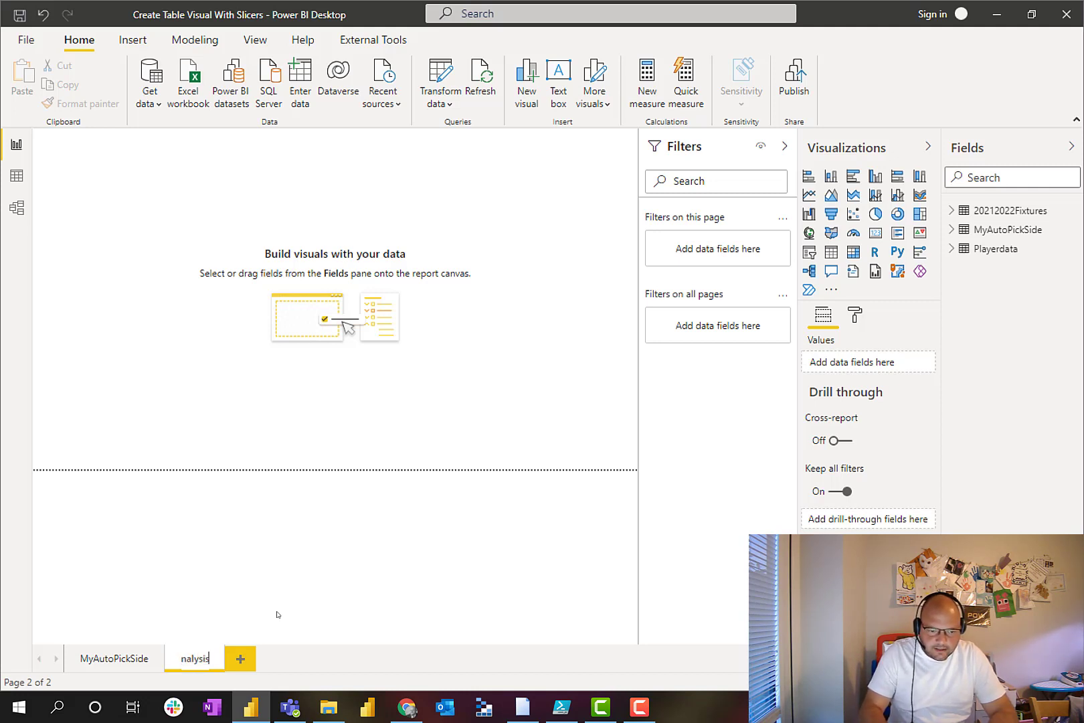
type("PLayer Analysis")
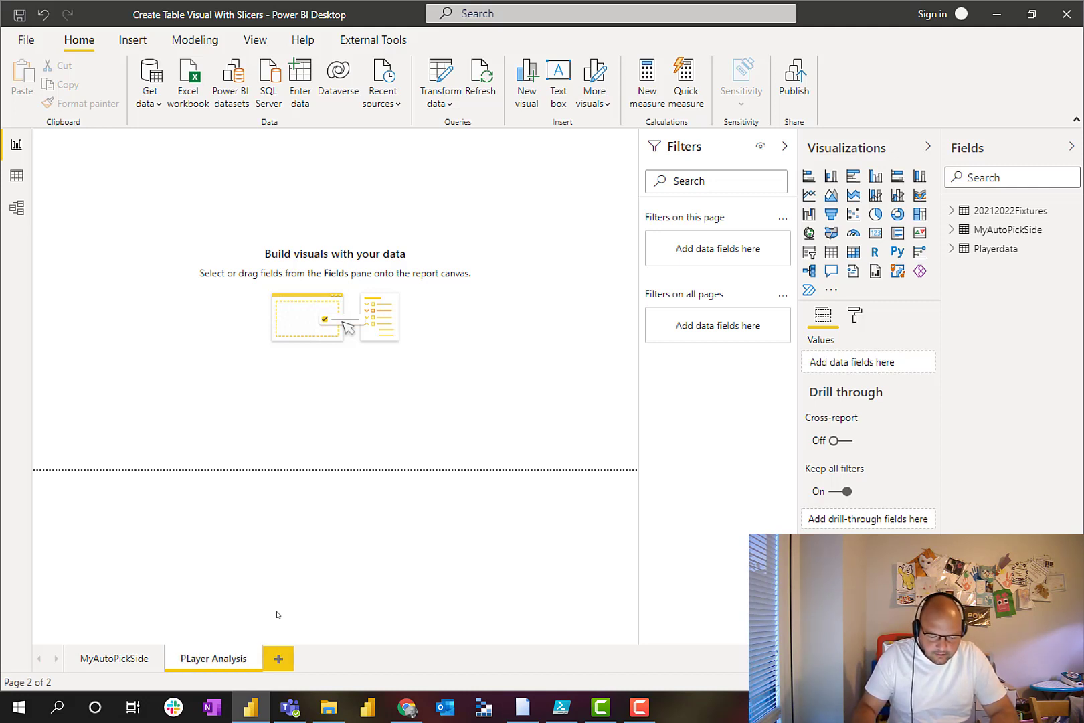
mouse_move(399, 218)
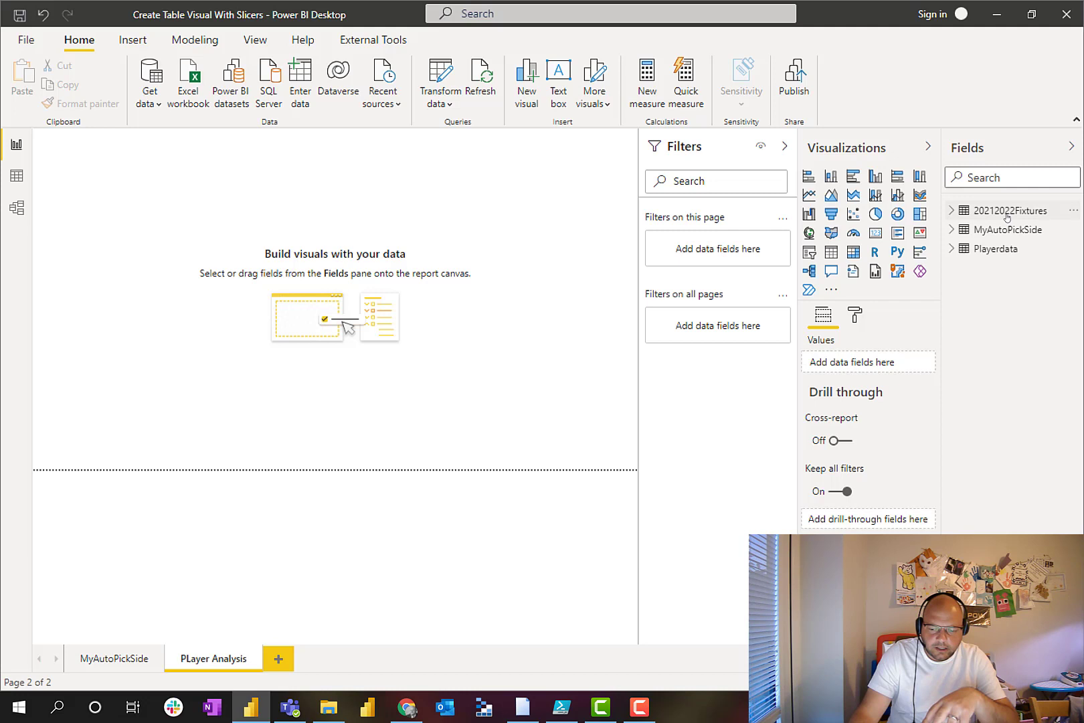
mouse_move(1019, 240)
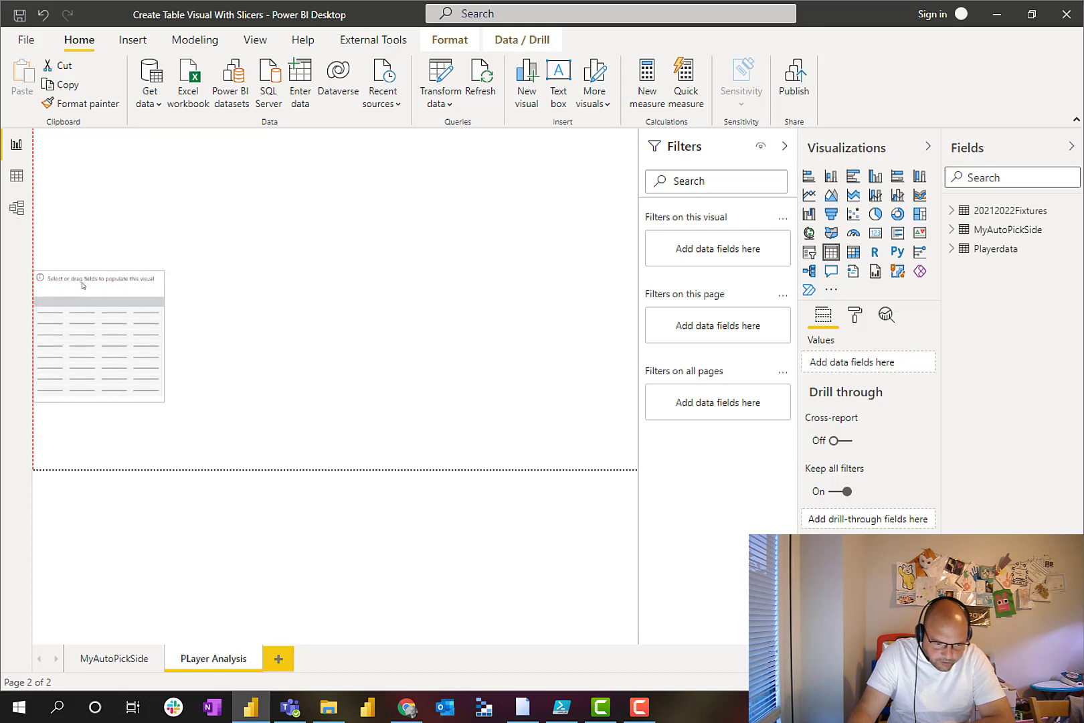
Select the empty table visual and expand Playerdata's fields to add Full Name.
left_click(101, 349)
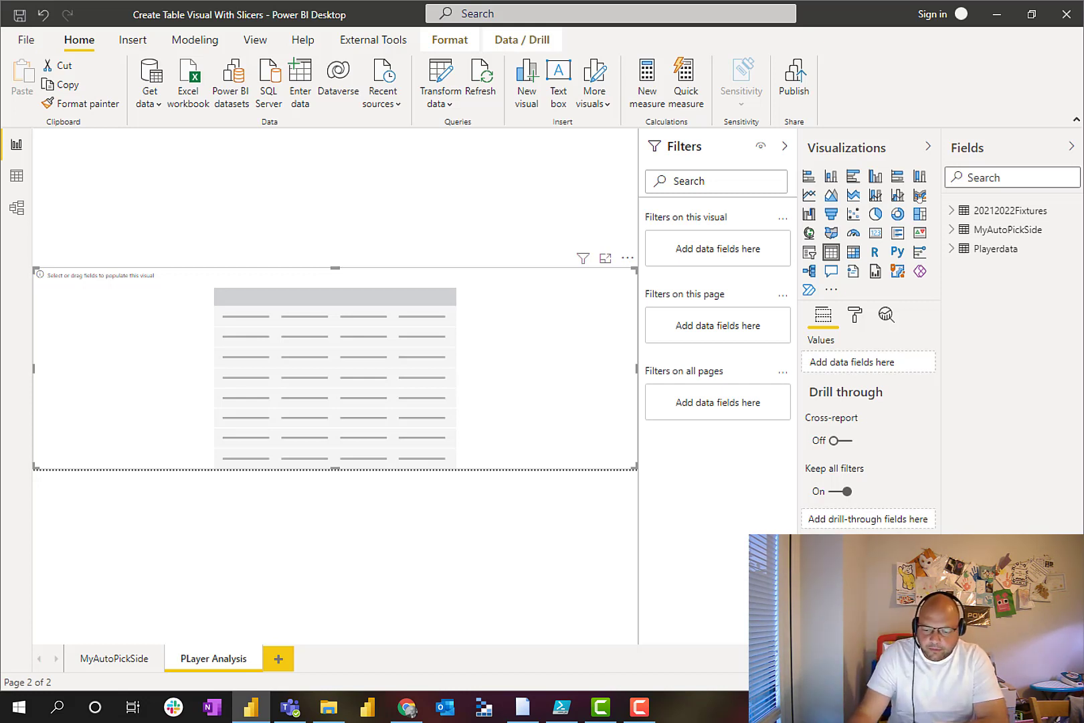
left_click(951, 249)
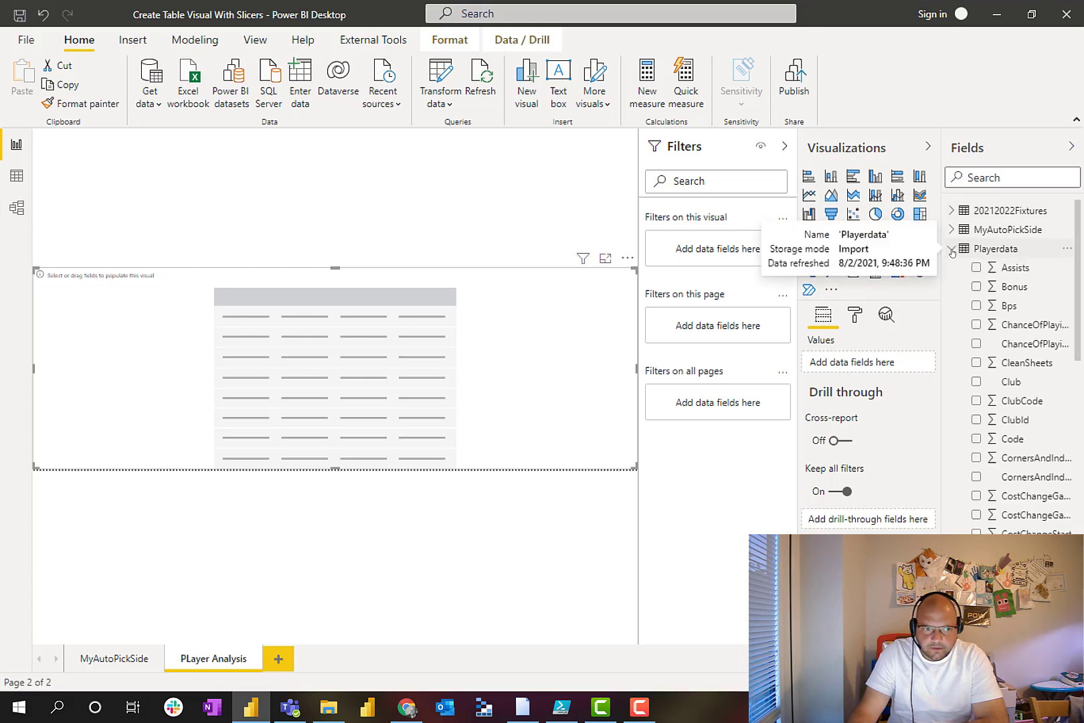
scroll("down", 3)
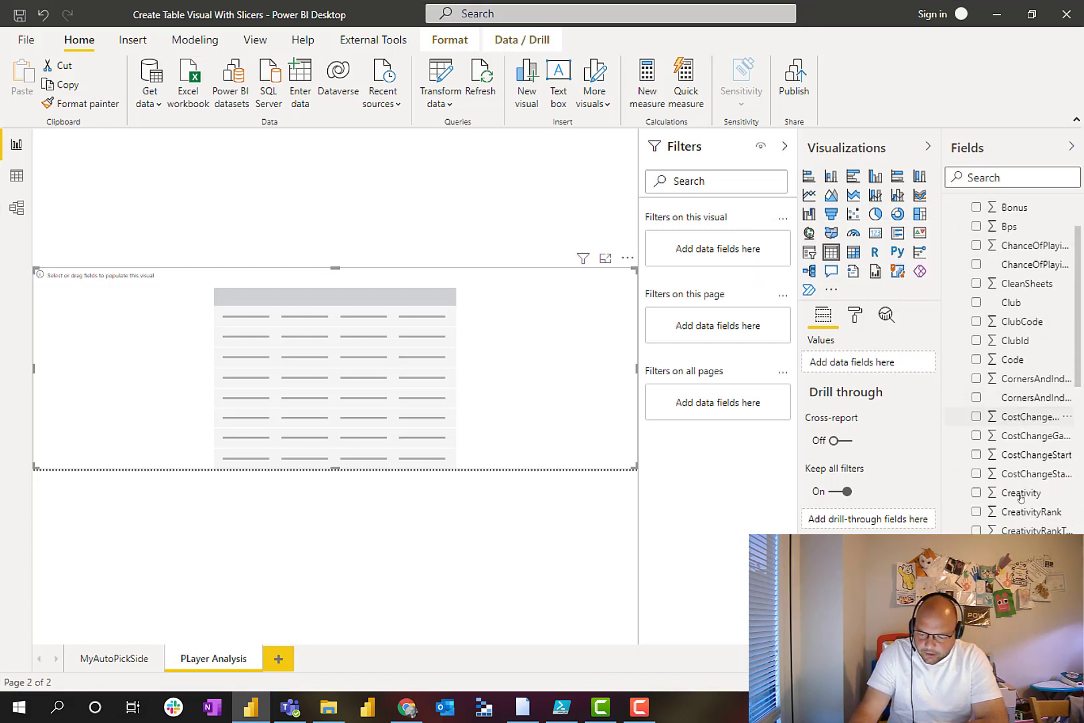
scroll("down", 3)
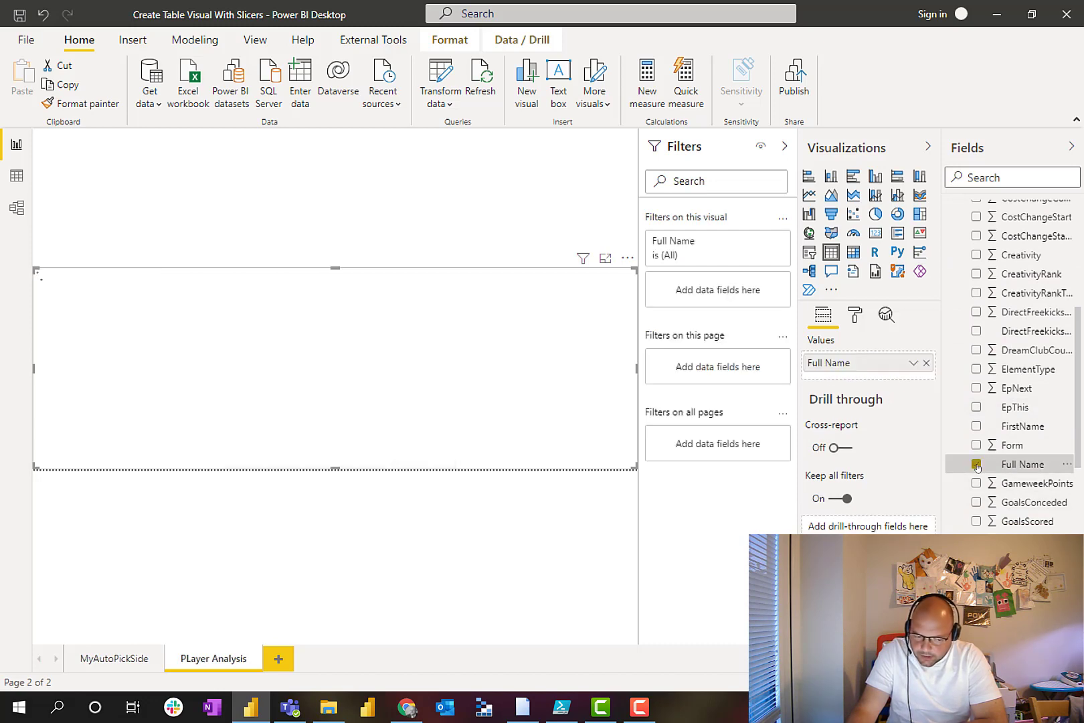
Add the Club, Position and TotalPoints columns to the player table.
left_click(977, 465)
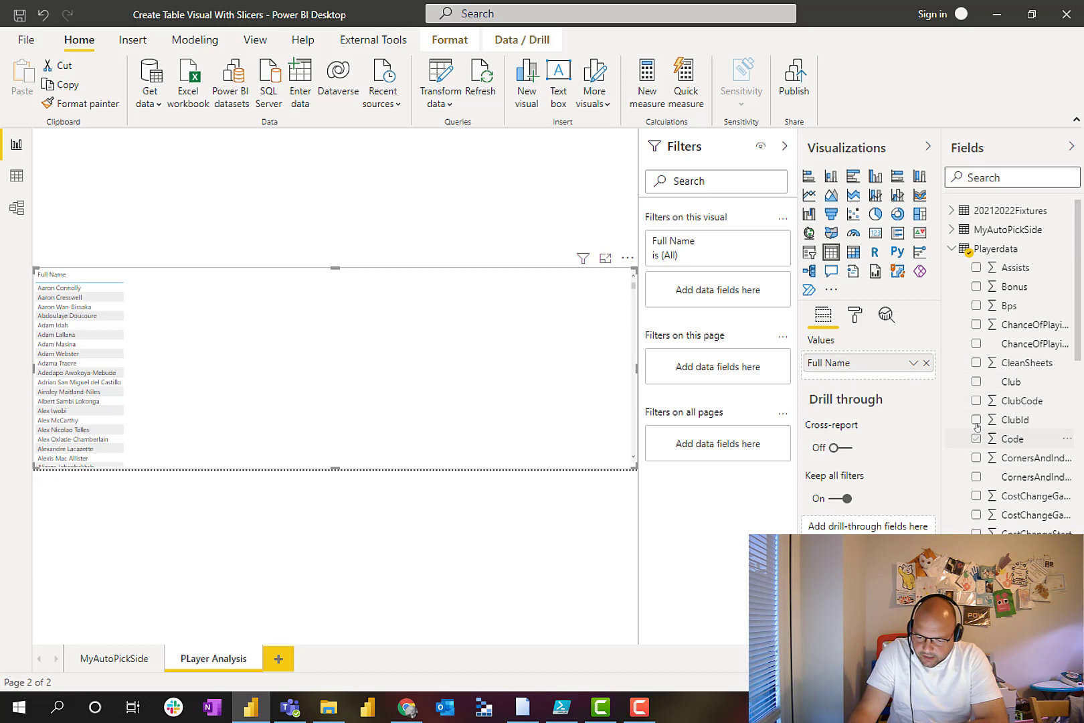
left_click(977, 381)
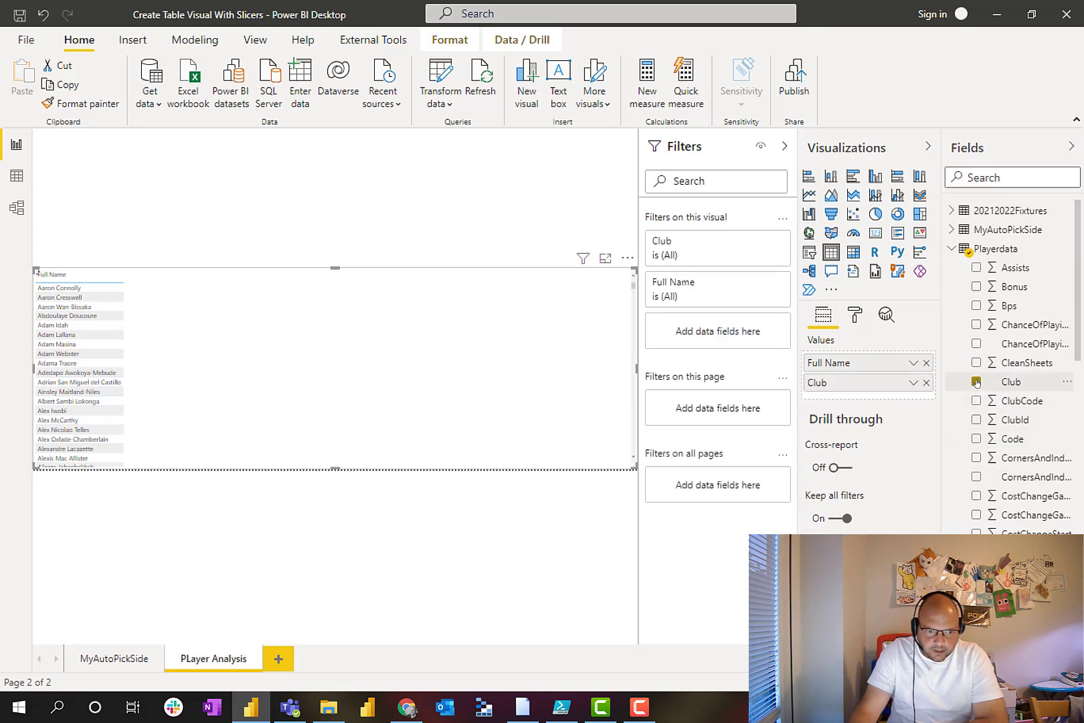
left_click(977, 381)
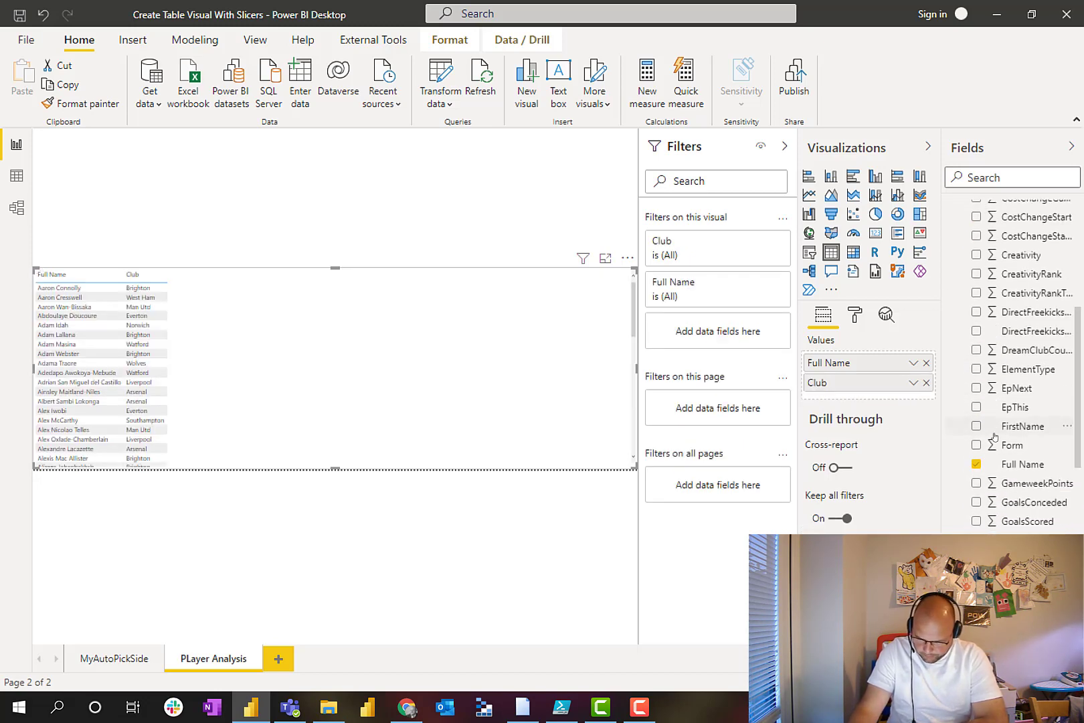
scroll("down", 3)
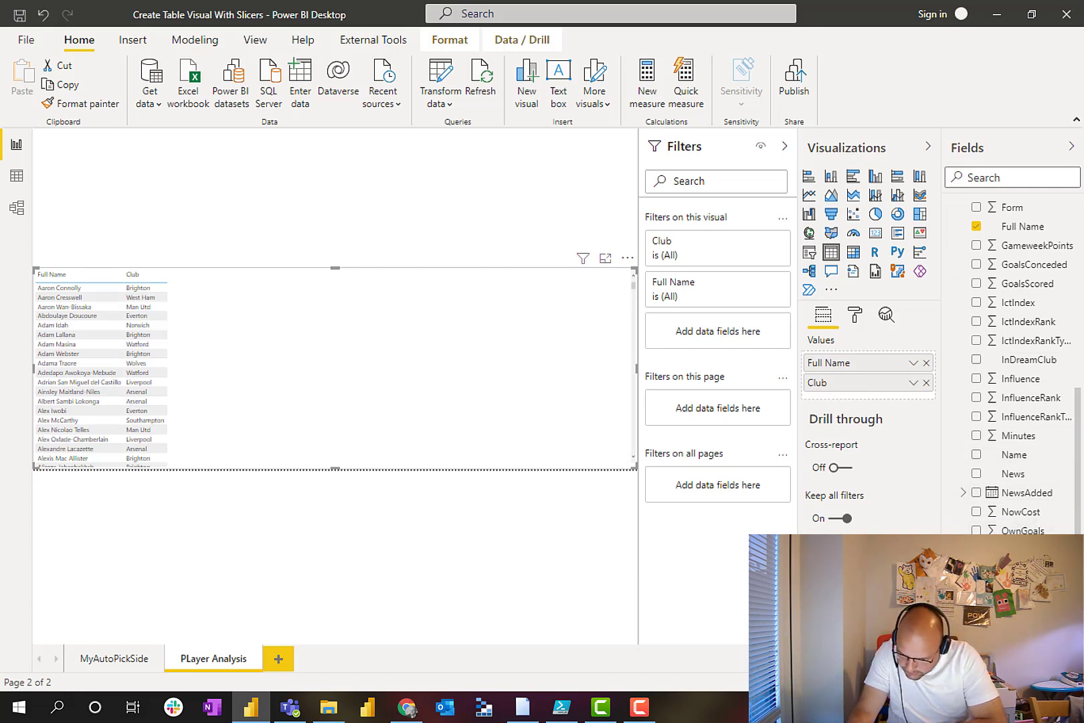
scroll("down", 3)
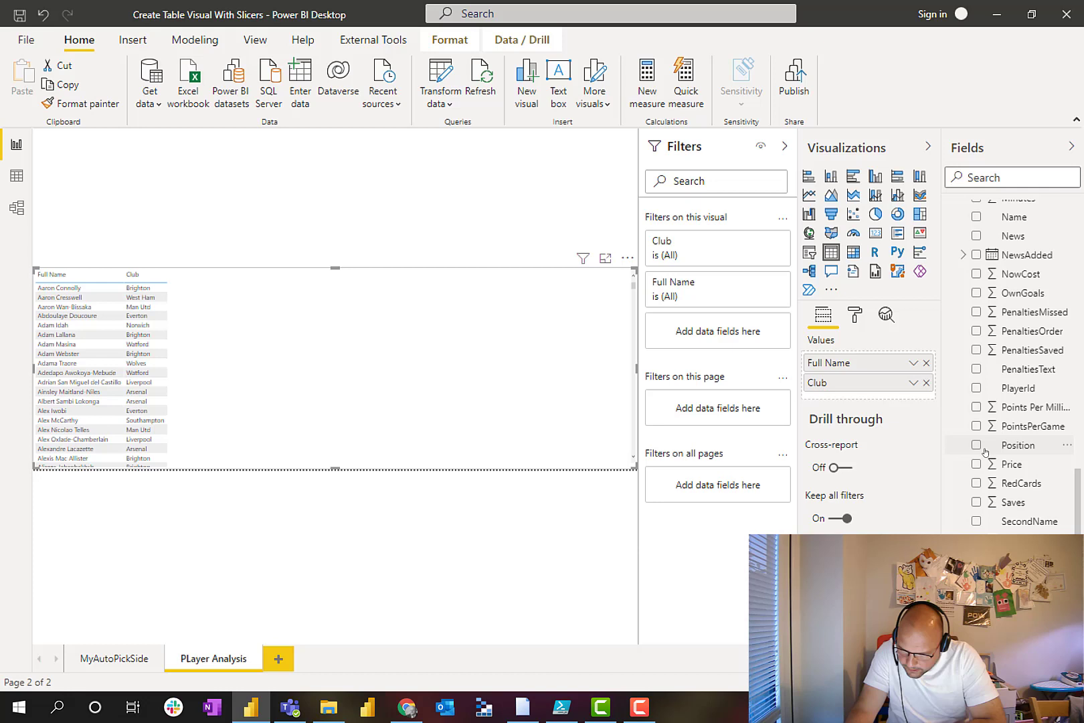
left_click(977, 446)
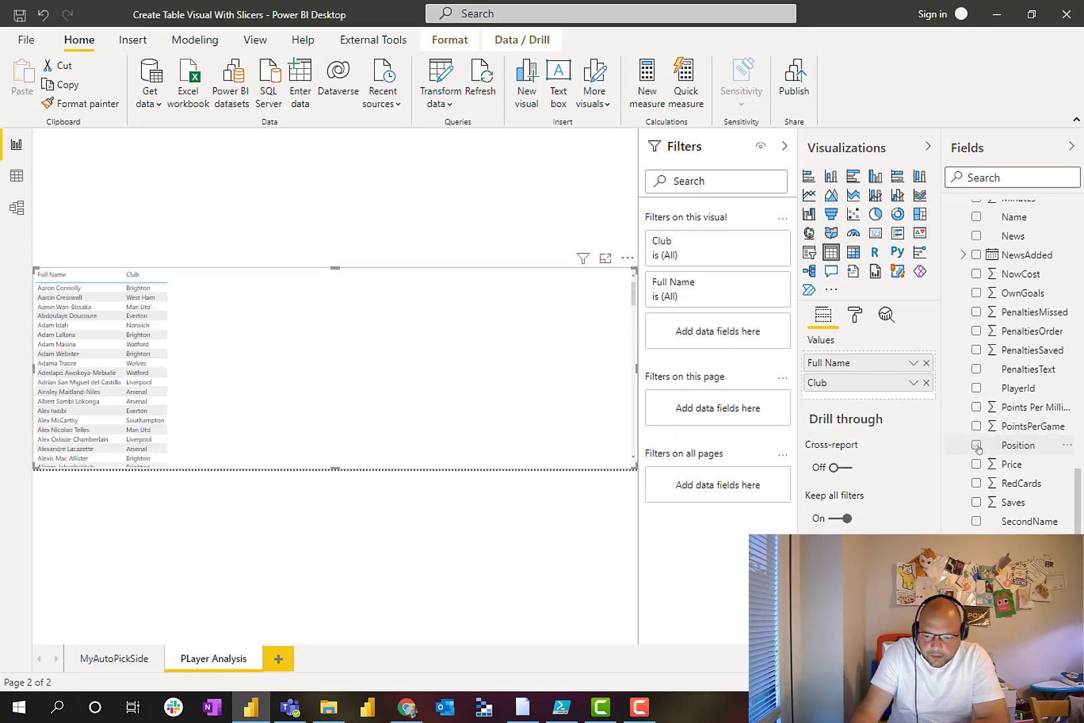
scroll("down", 3)
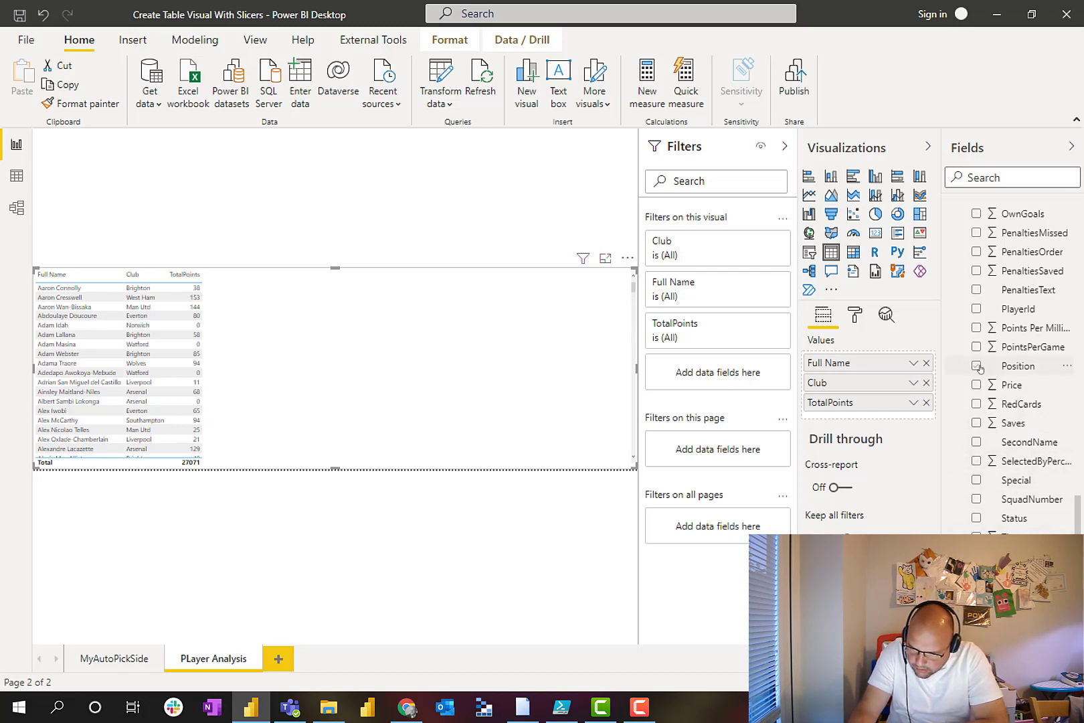
left_click(976, 366)
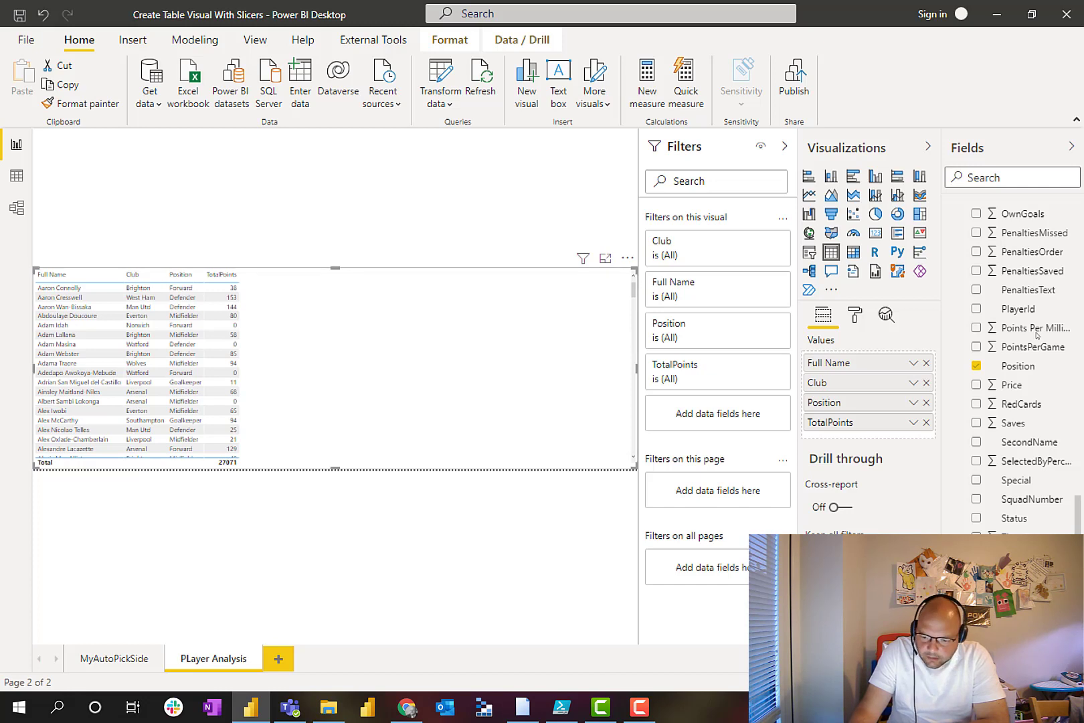
mouse_move(1017, 346)
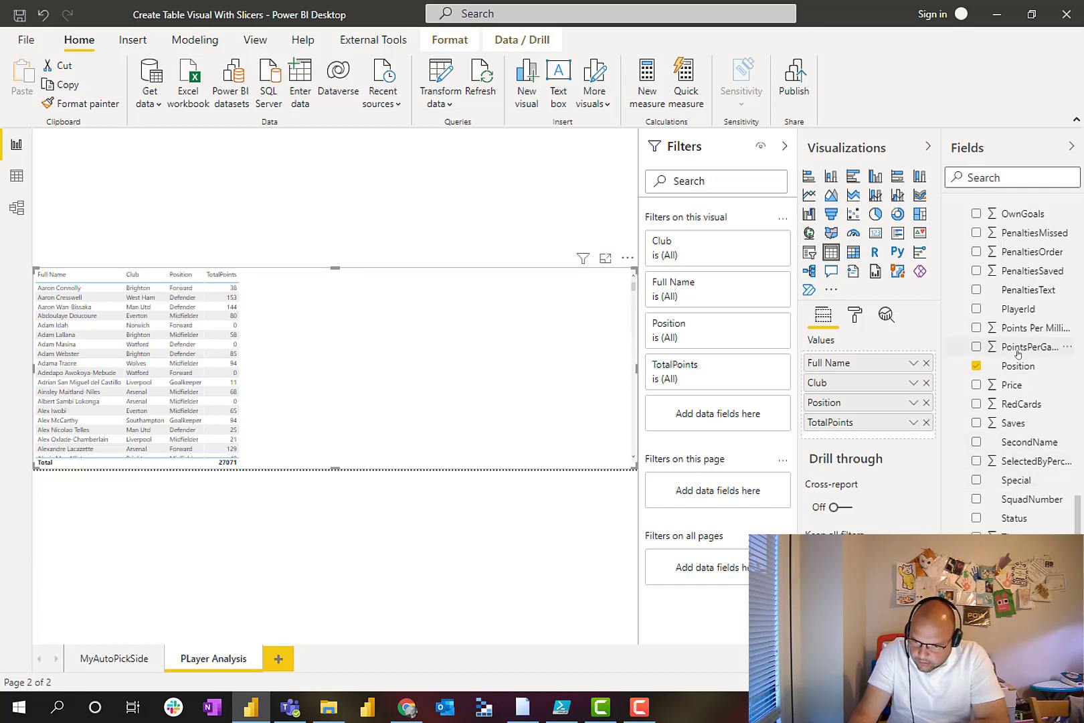
Add the Points Per Million and PointsPerGame columns to the table.
scroll("down", 3)
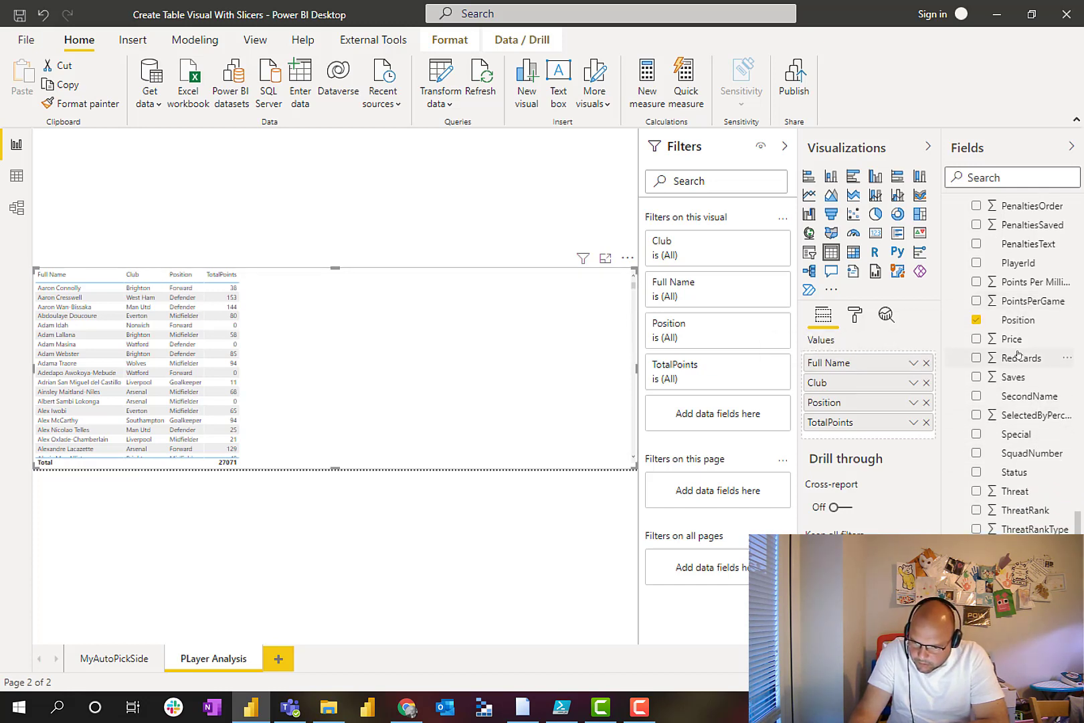
mouse_move(1024, 282)
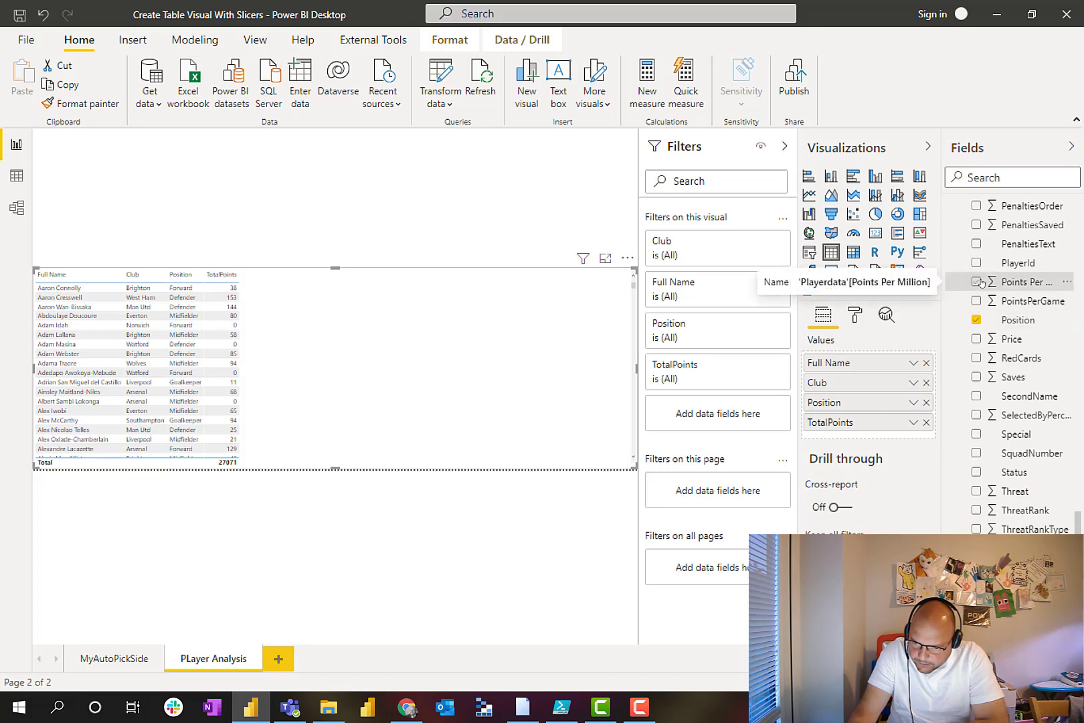
left_click(977, 282)
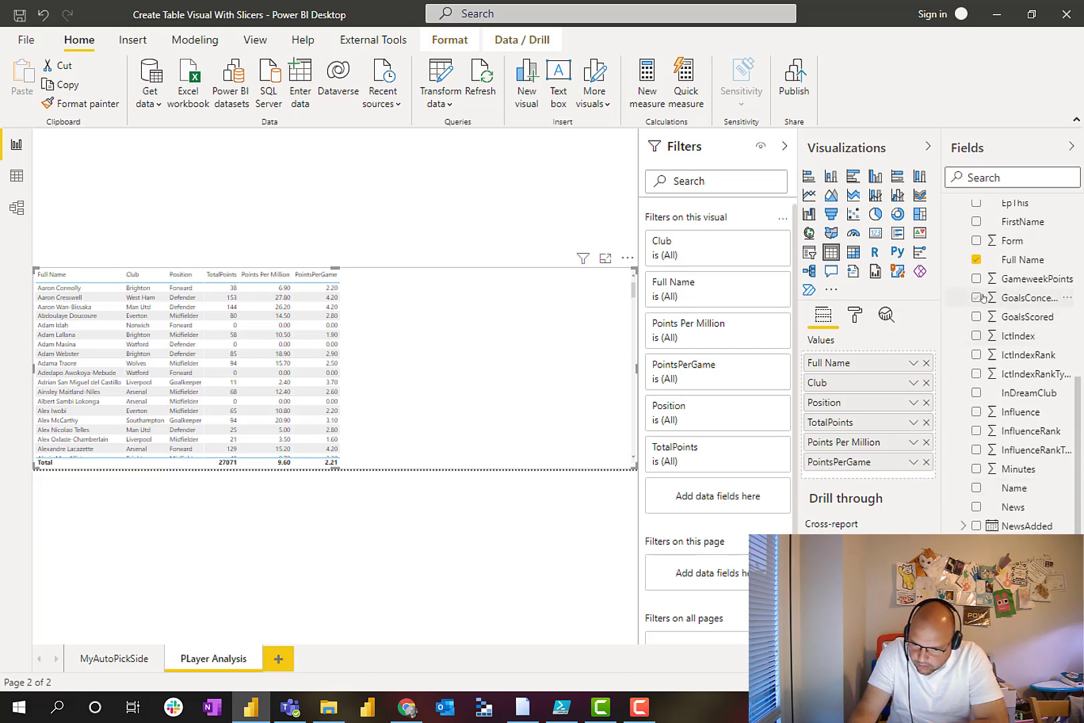
Add GoalsConceded, GoalsScored, Assists and Bonus columns to the player table.
left_click(977, 298)
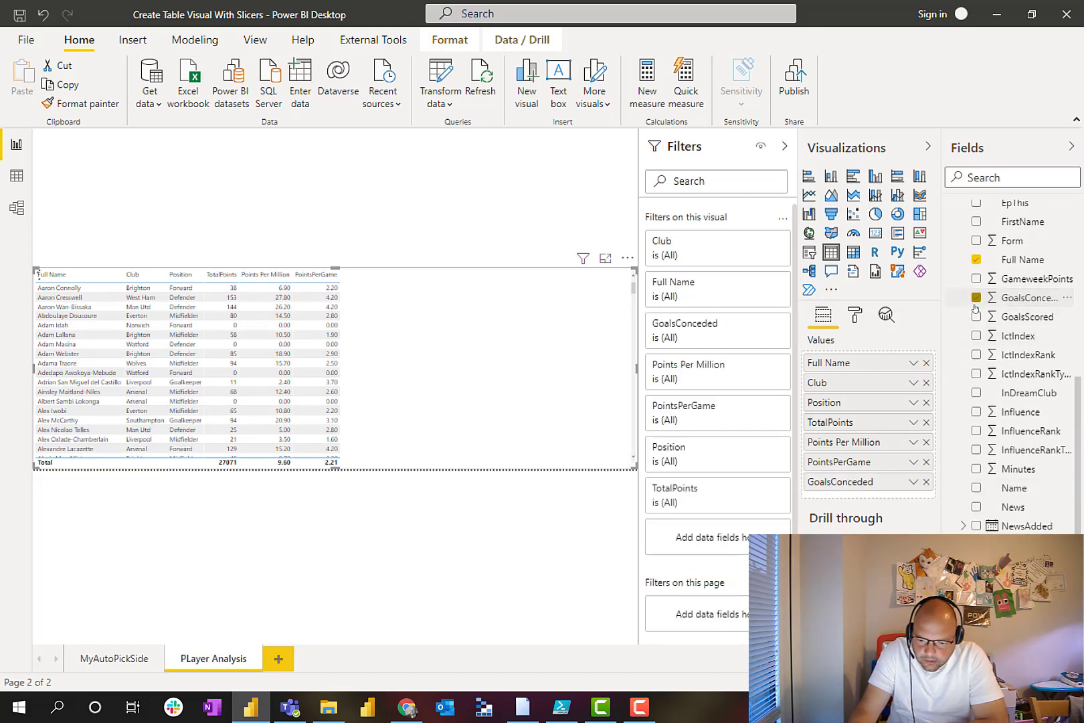
left_click(977, 317)
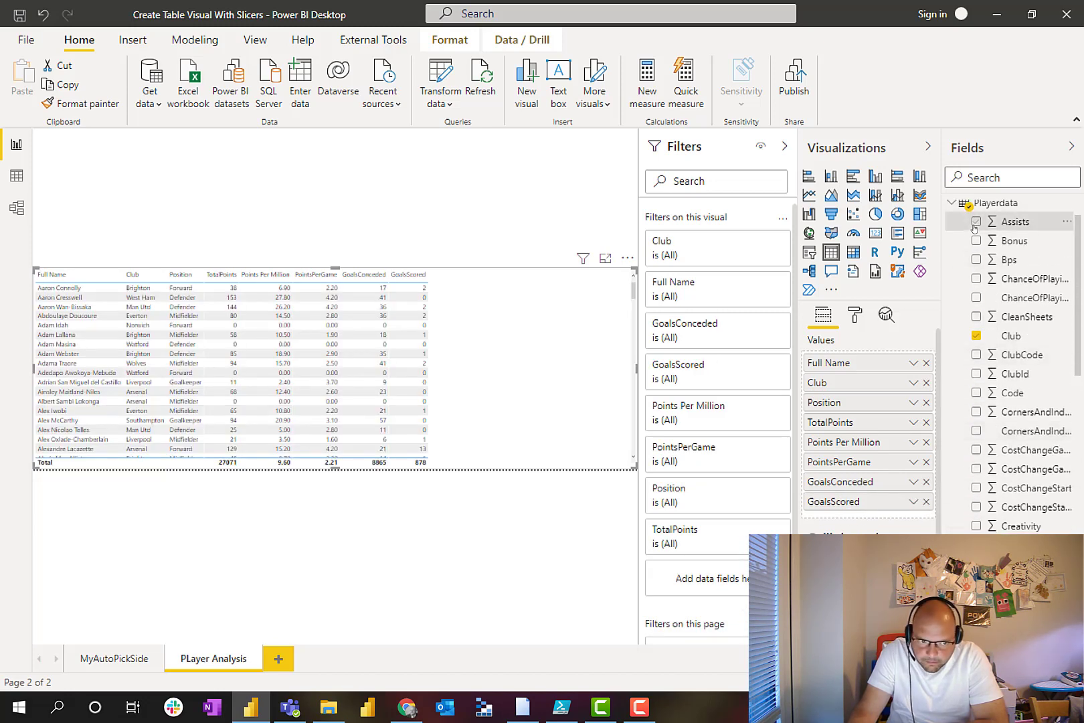
left_click(977, 222)
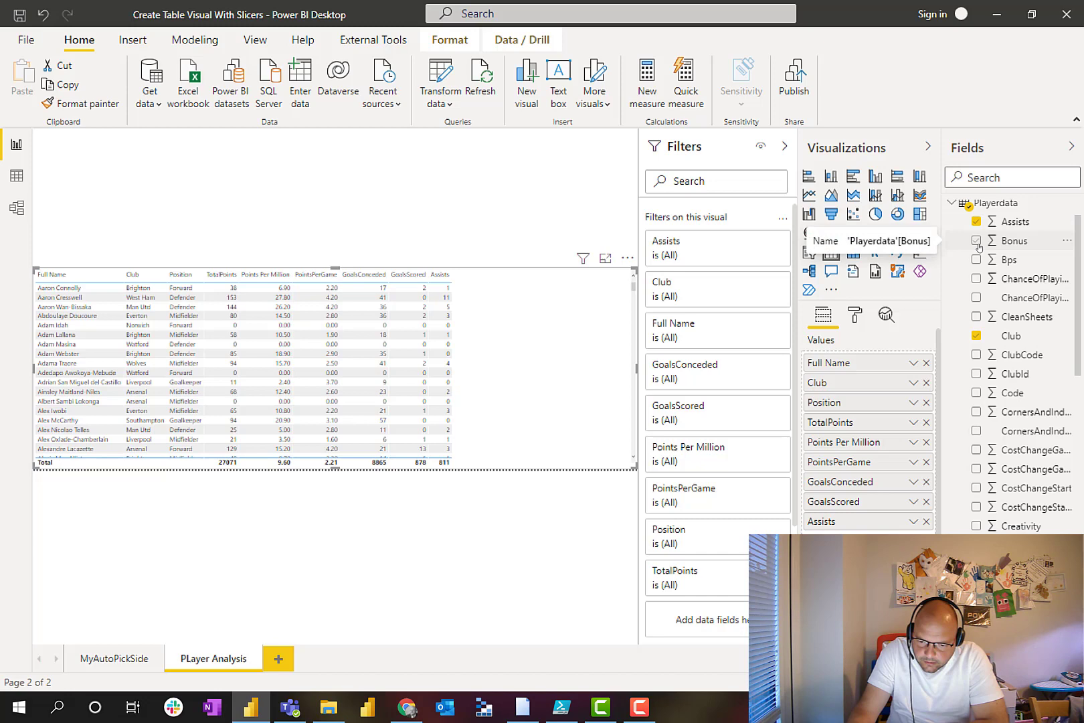
left_click(977, 241)
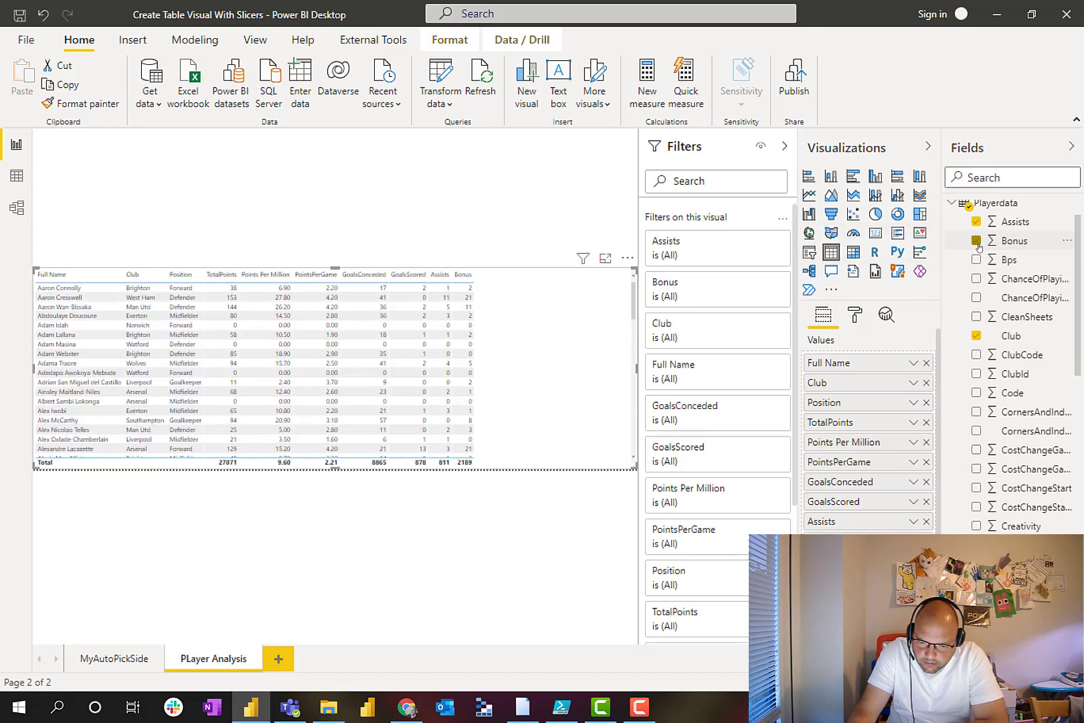
left_click(977, 241)
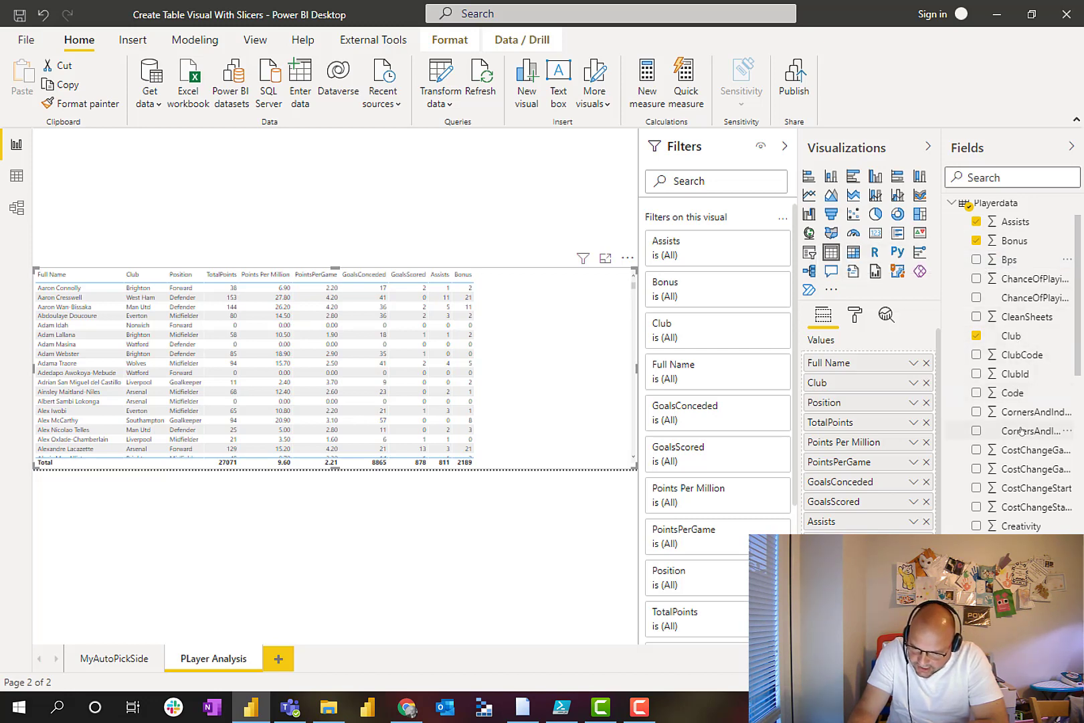
scroll("down", 3)
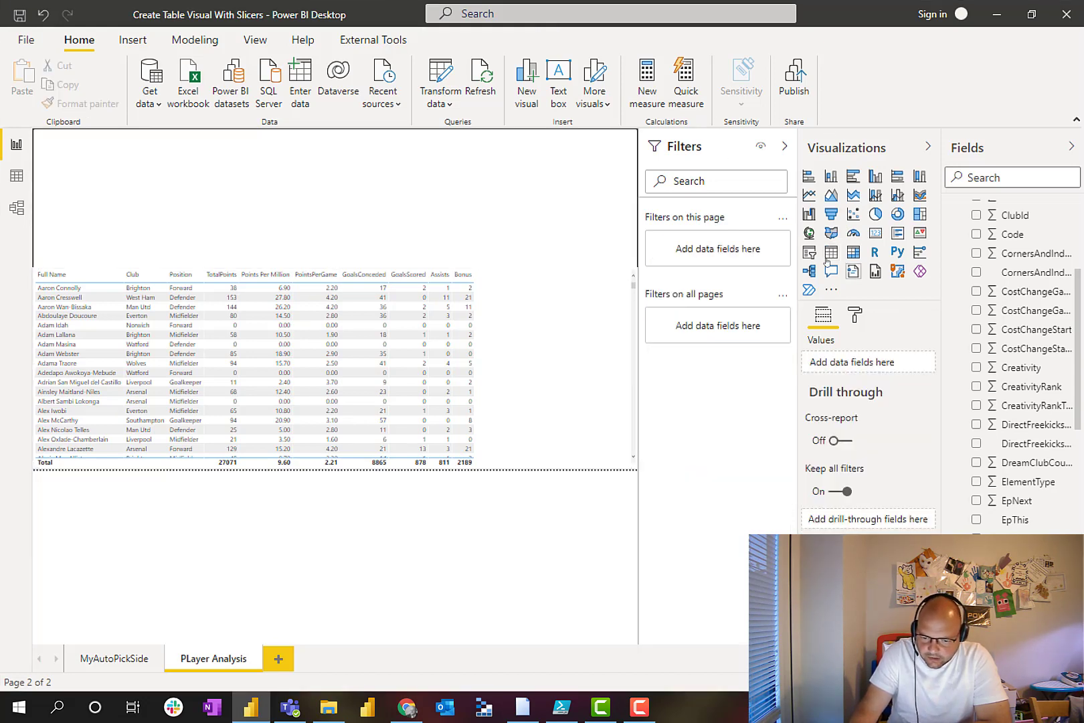
mouse_move(809, 252)
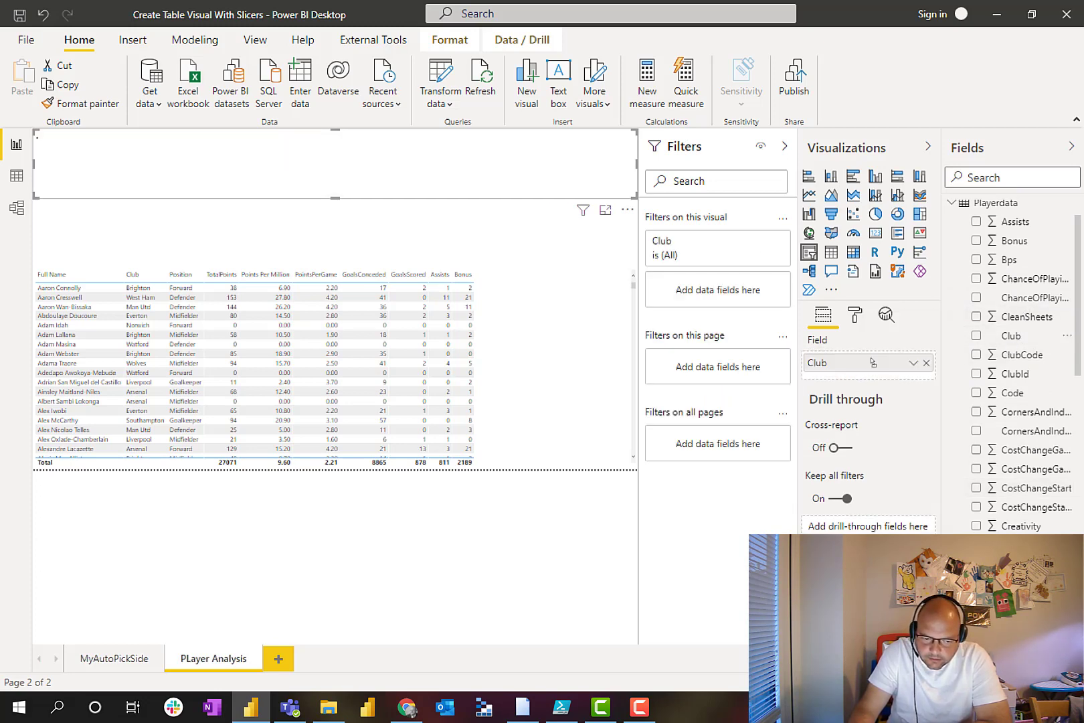
Put the Club field in the new slicer and lay it out as horizontal club buttons.
left_click(976, 336)
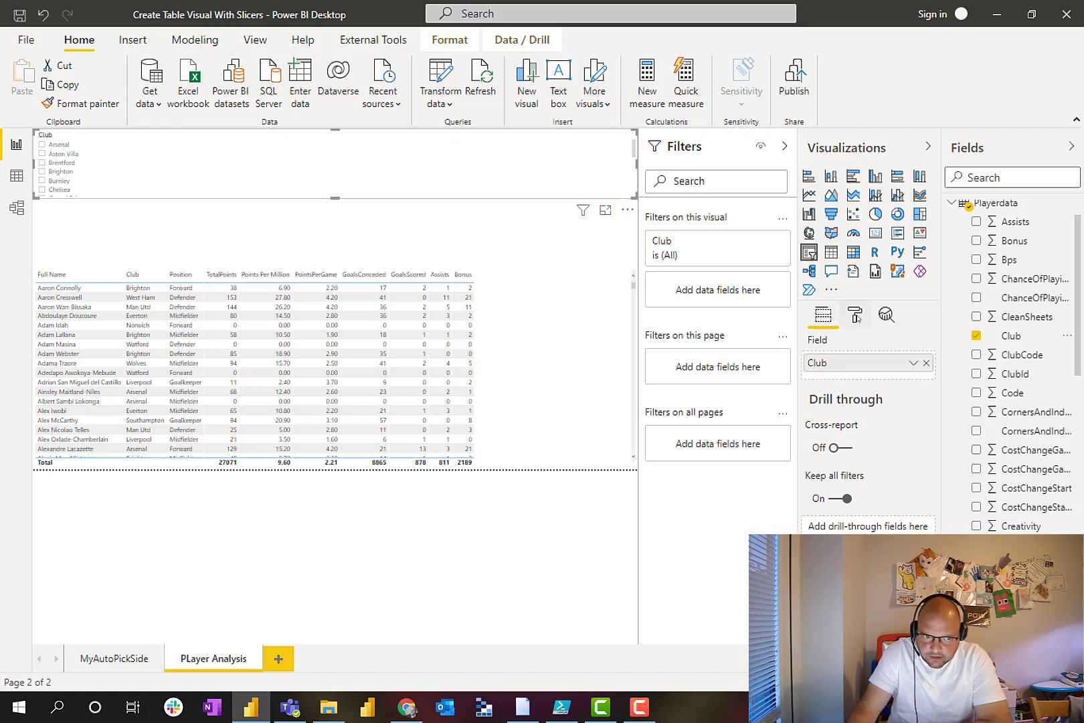
left_click(854, 315)
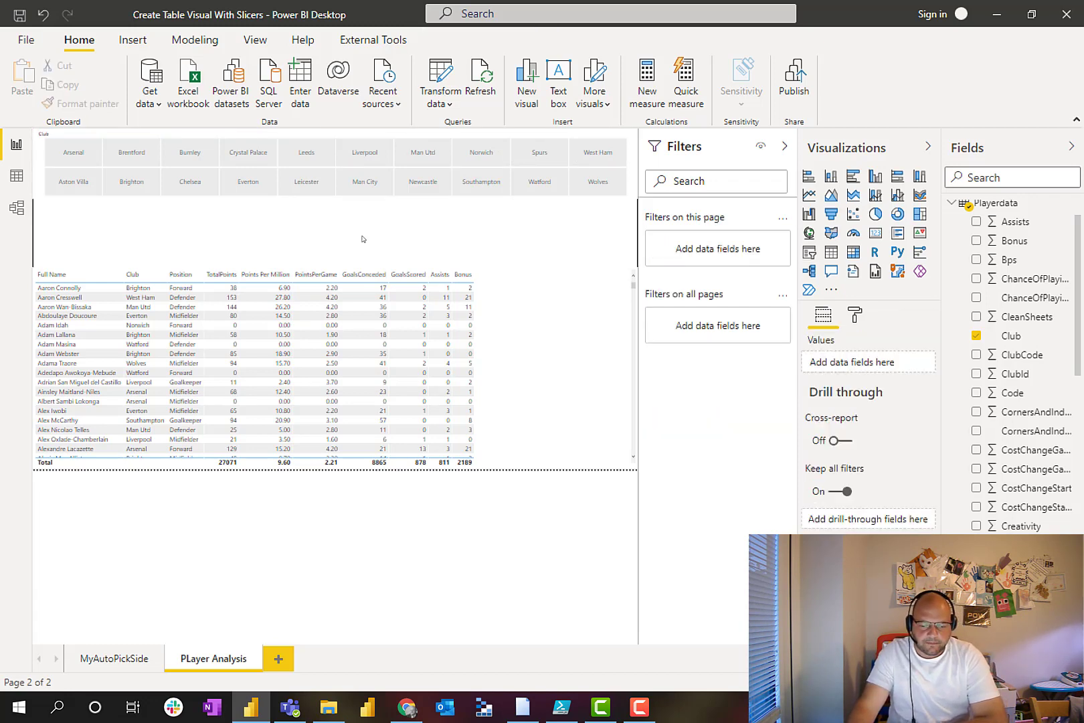
Insert a second slicer below the club buttons and assign it the Position field.
left_click(976, 336)
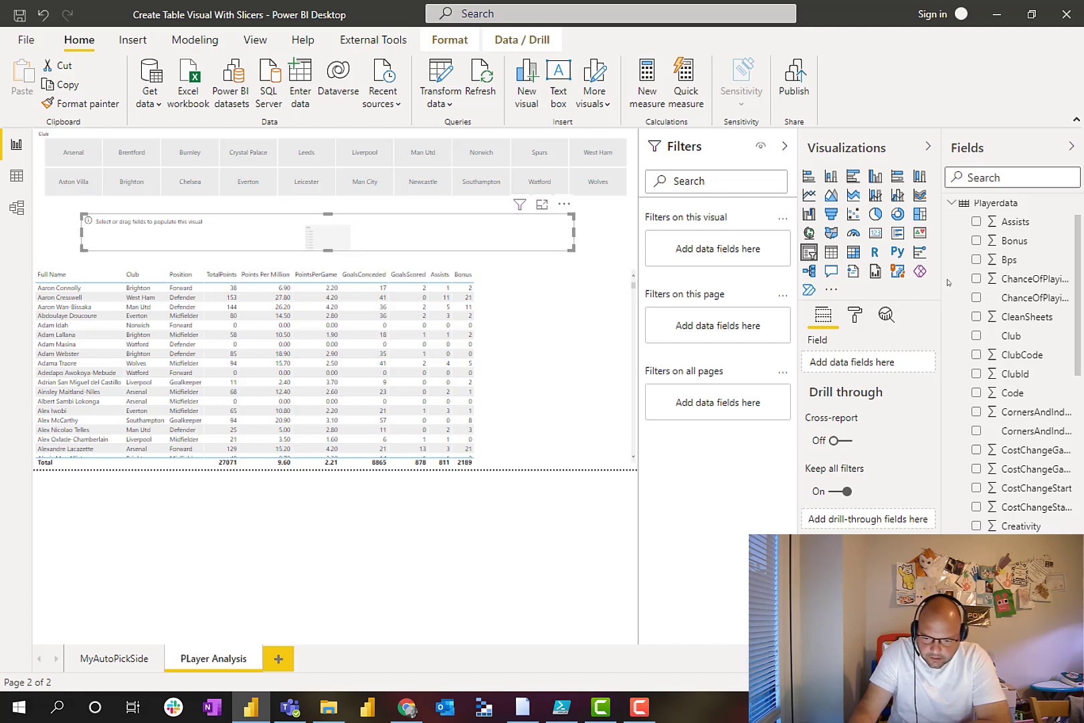
scroll("down", 3)
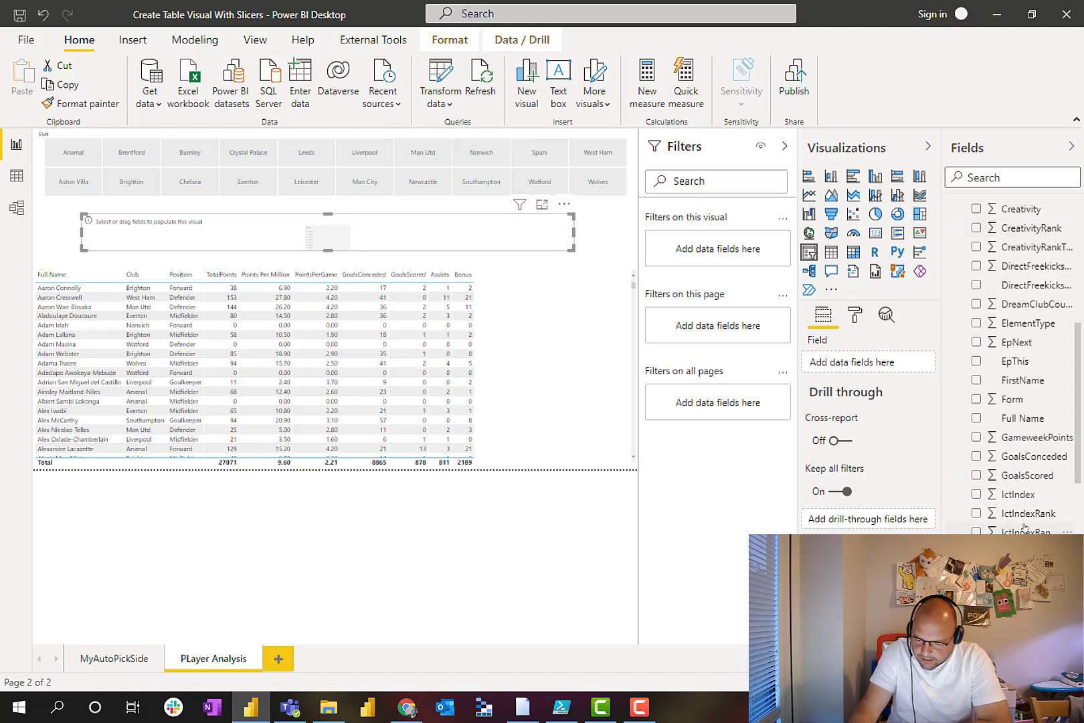
scroll("down", 3)
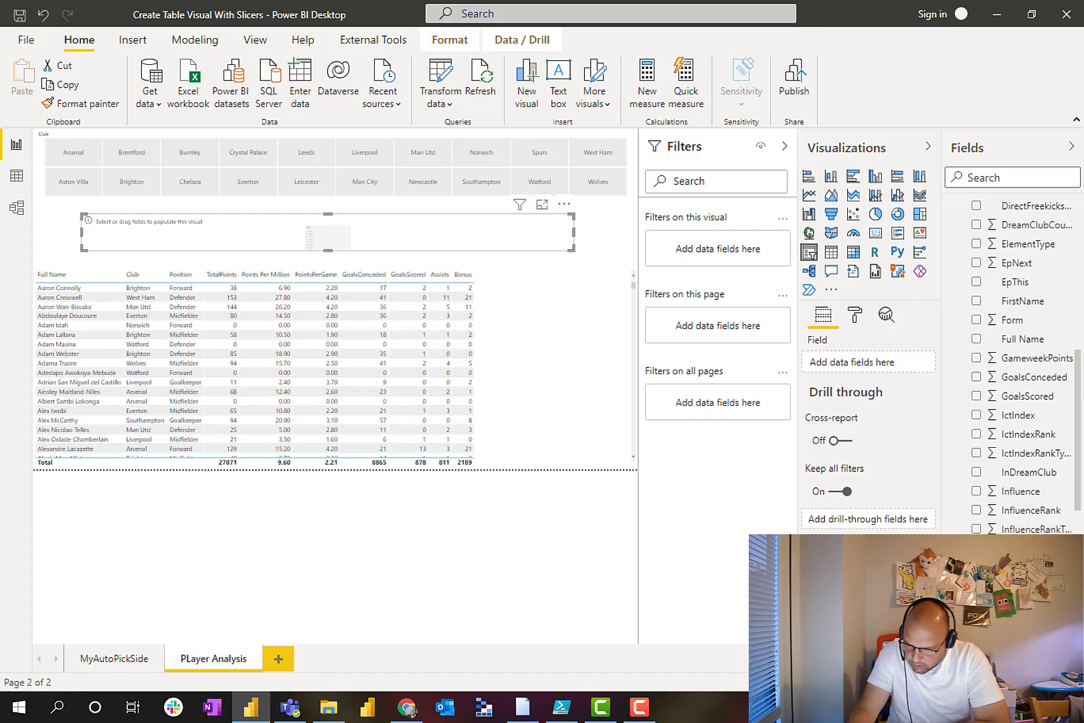
scroll("down", 3)
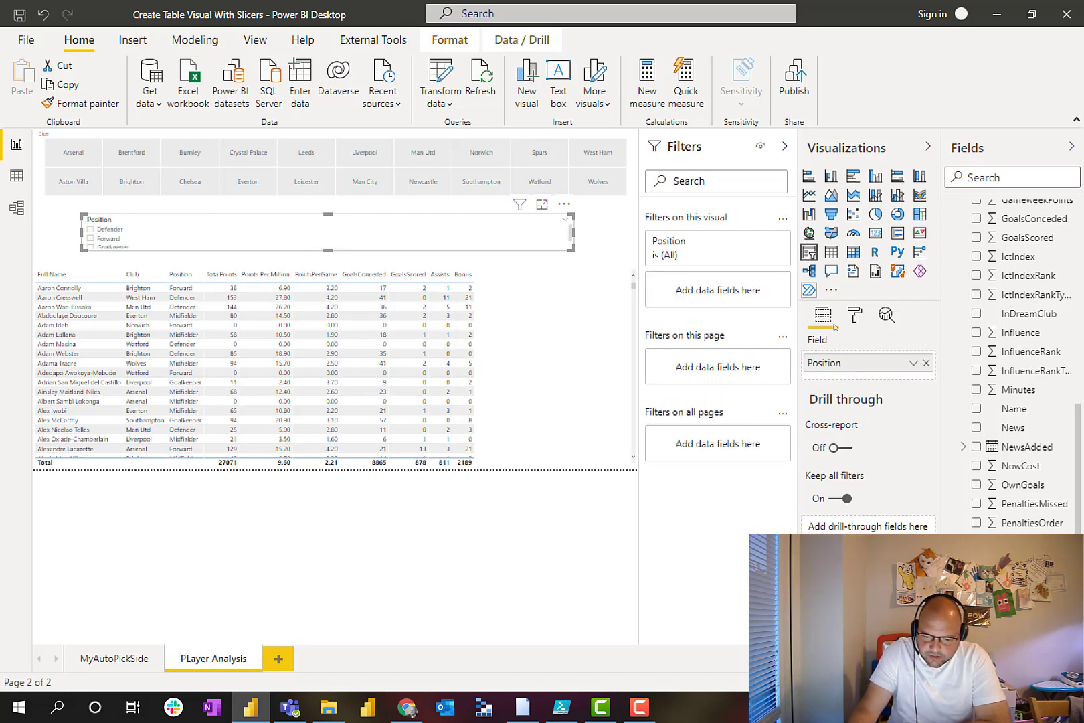
Set the Position slicer's orientation to Horizontal so positions show as a button row.
left_click(854, 316)
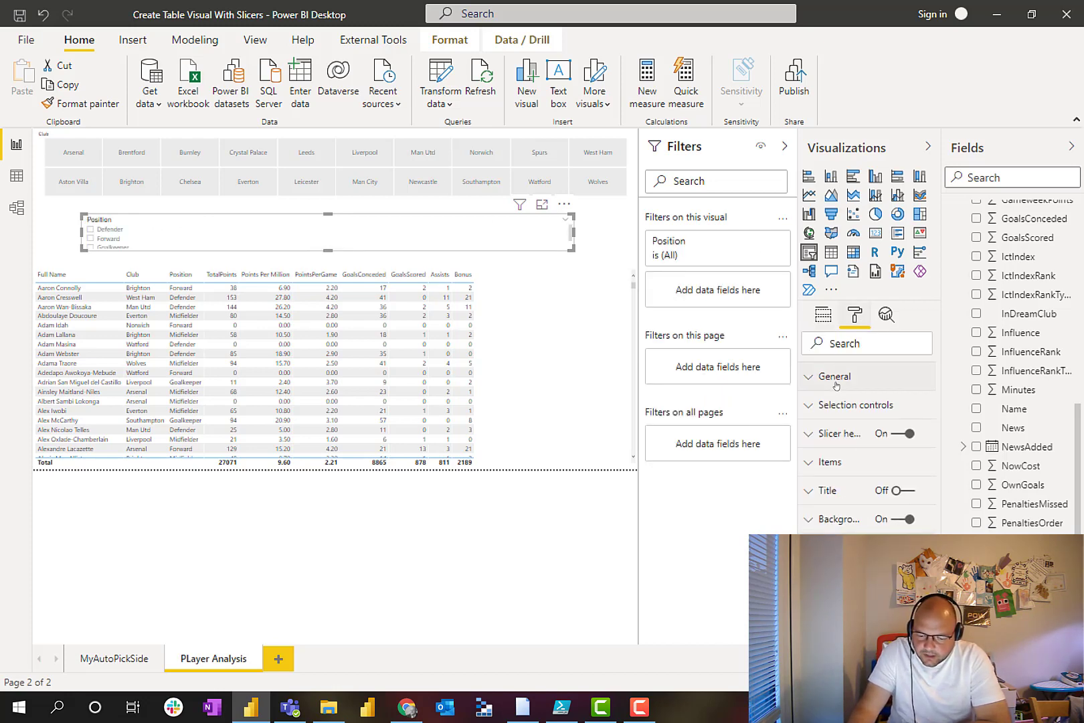
left_click(835, 376)
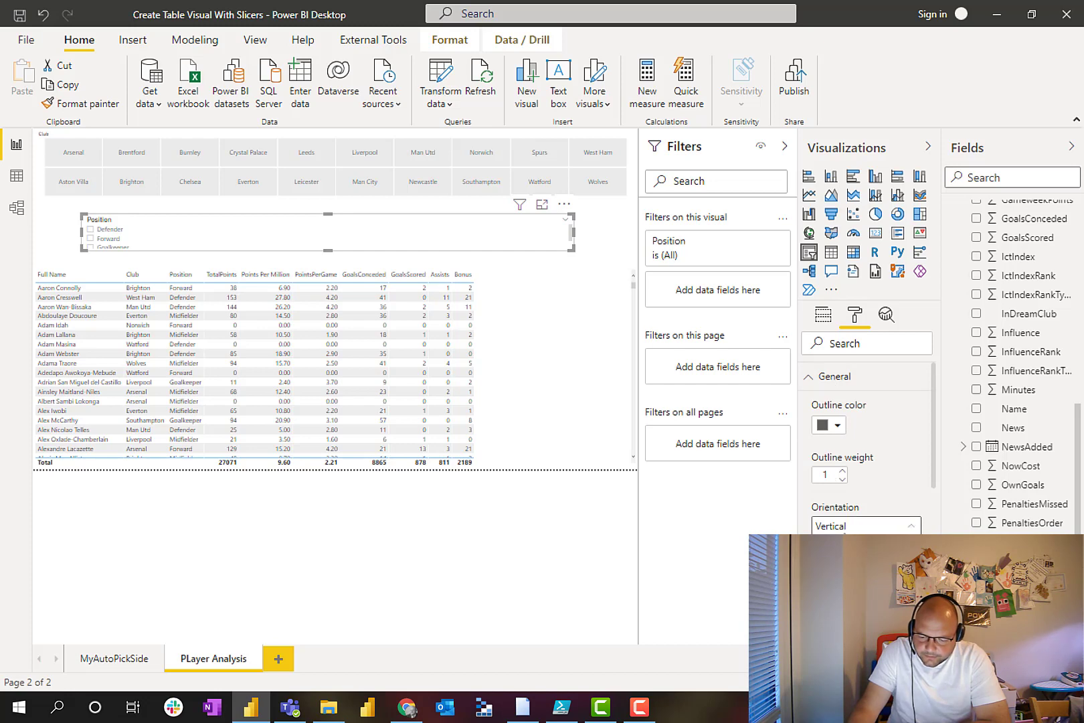
left_click(864, 526)
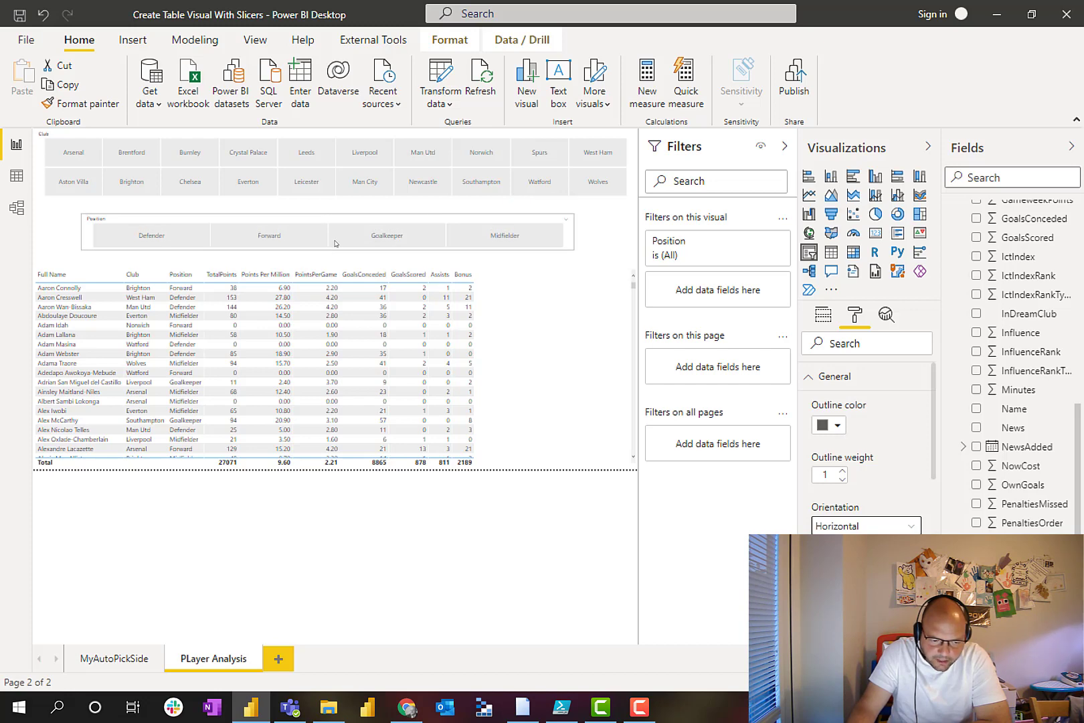
left_click(335, 244)
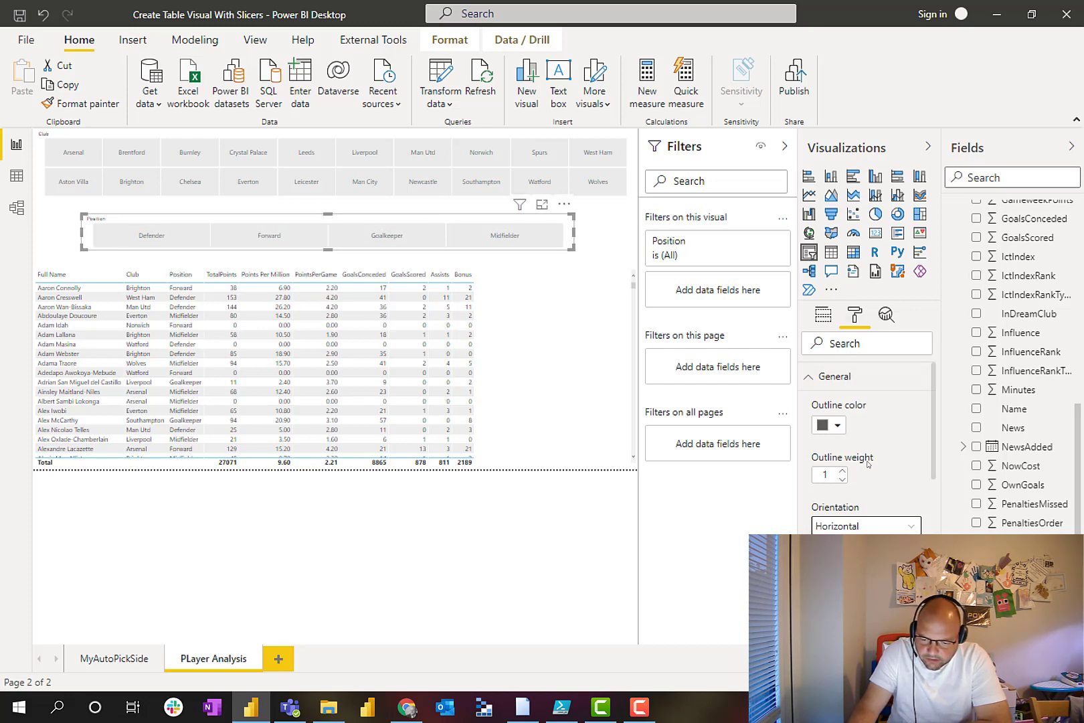
left_click(810, 376)
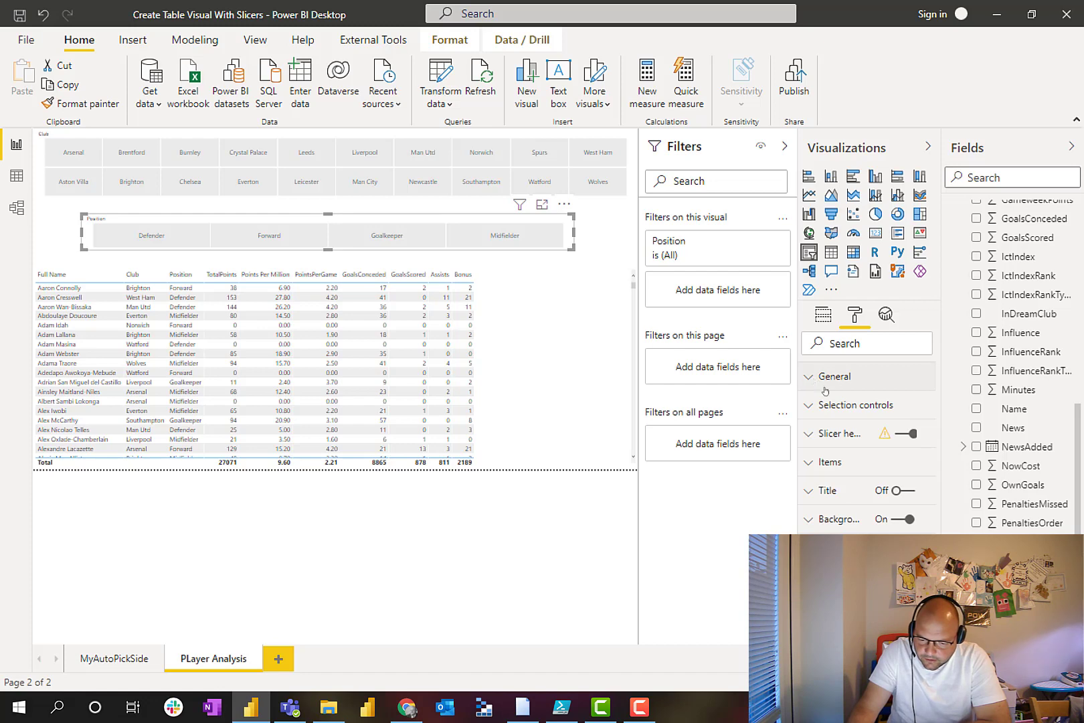
Select Brighton in the Club slicer and switch the slicer header off.
left_click(905, 434)
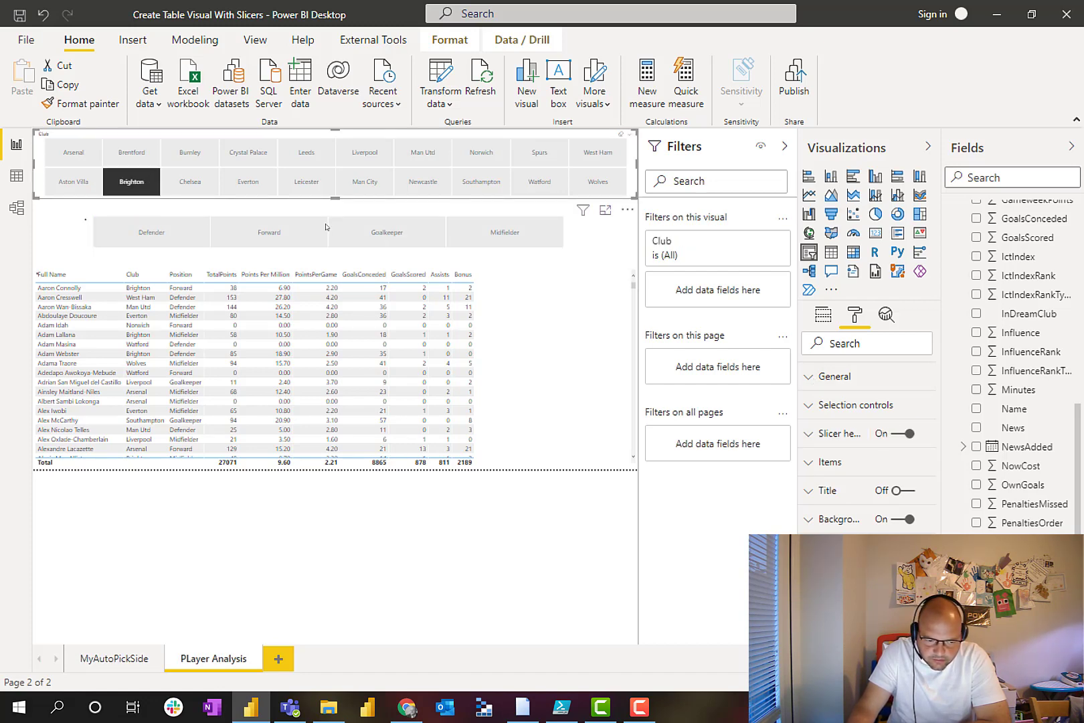
left_click(903, 434)
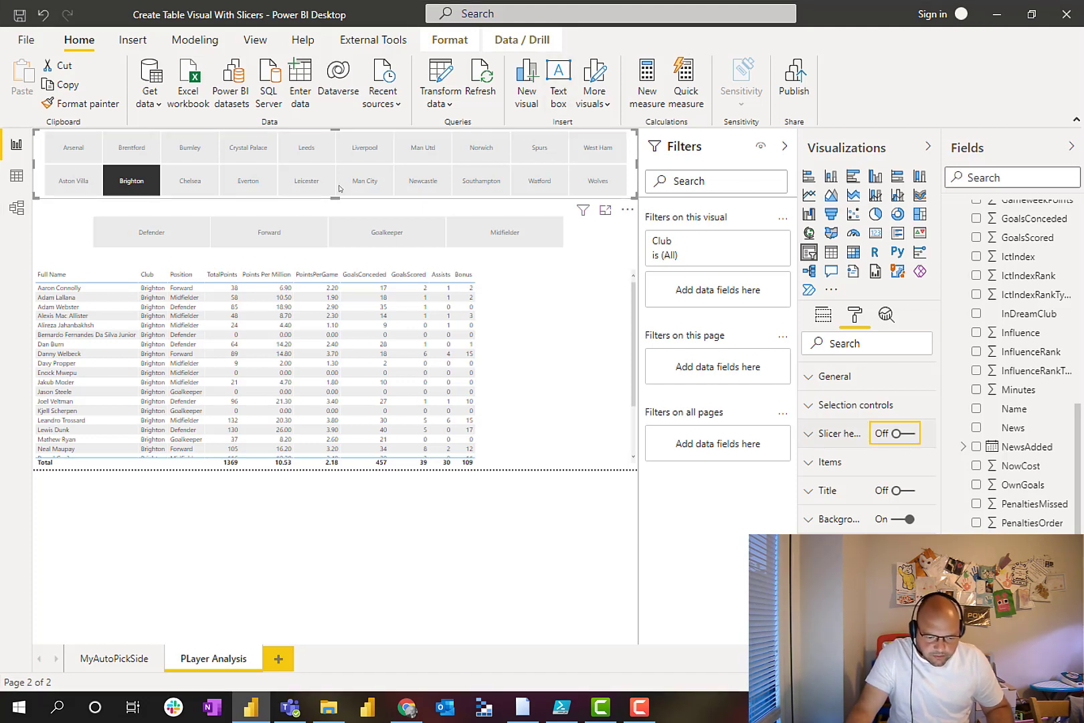
Sort the Brighton player table by TotalPoints, highest first.
left_click(222, 274)
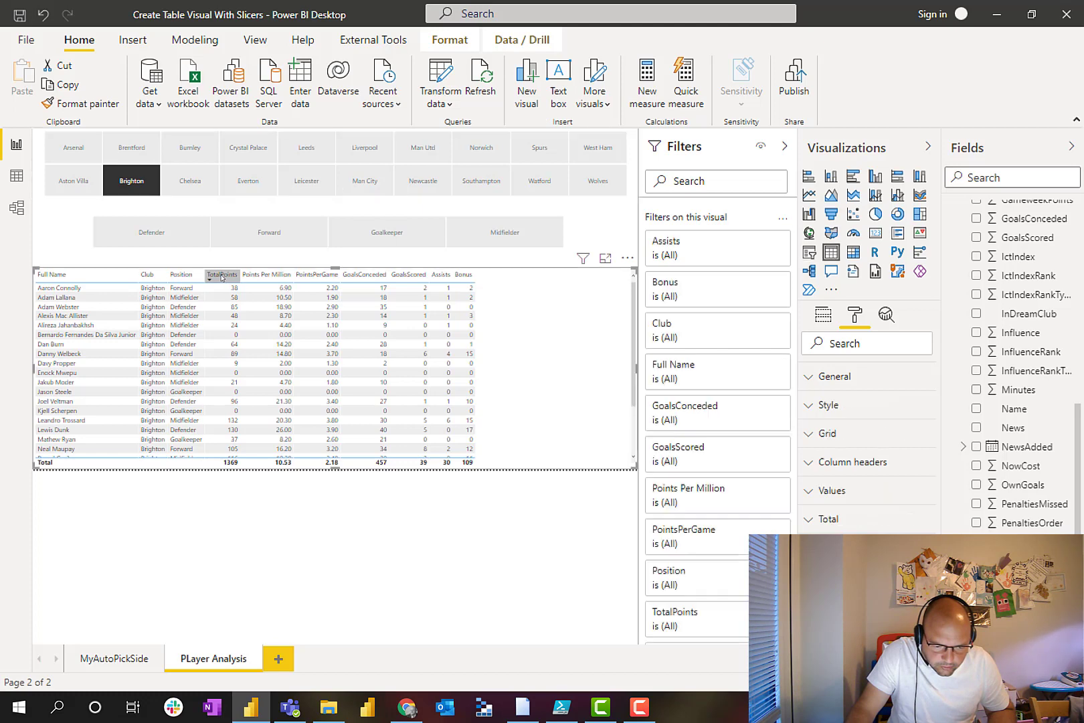
left_click(221, 274)
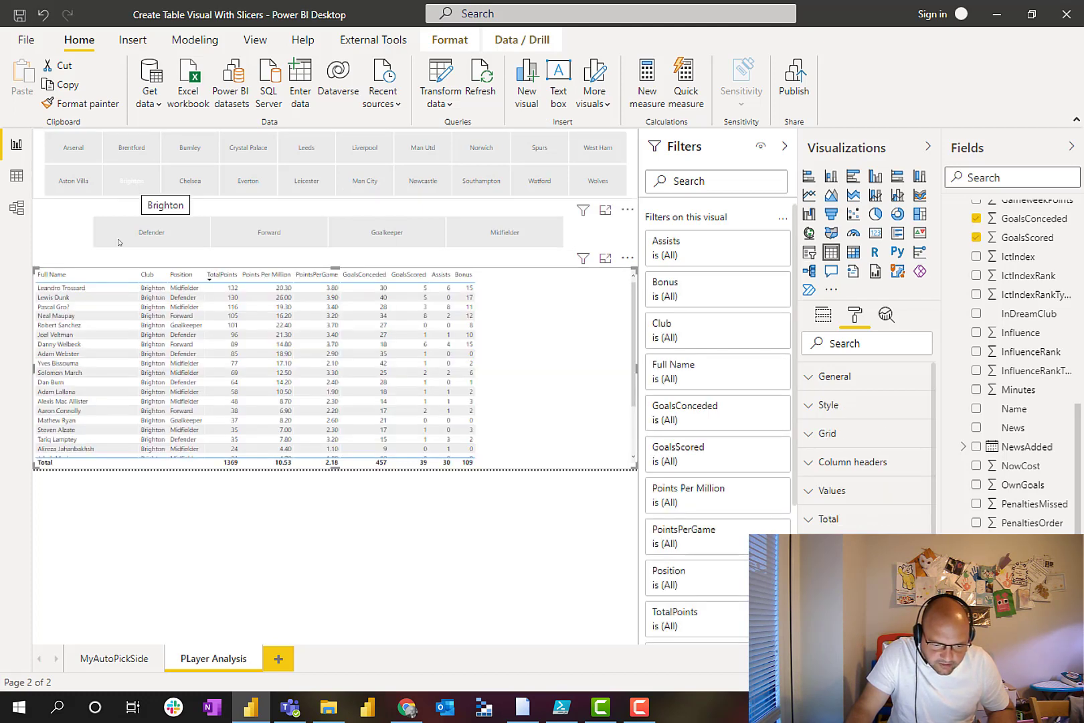
left_click(131, 181)
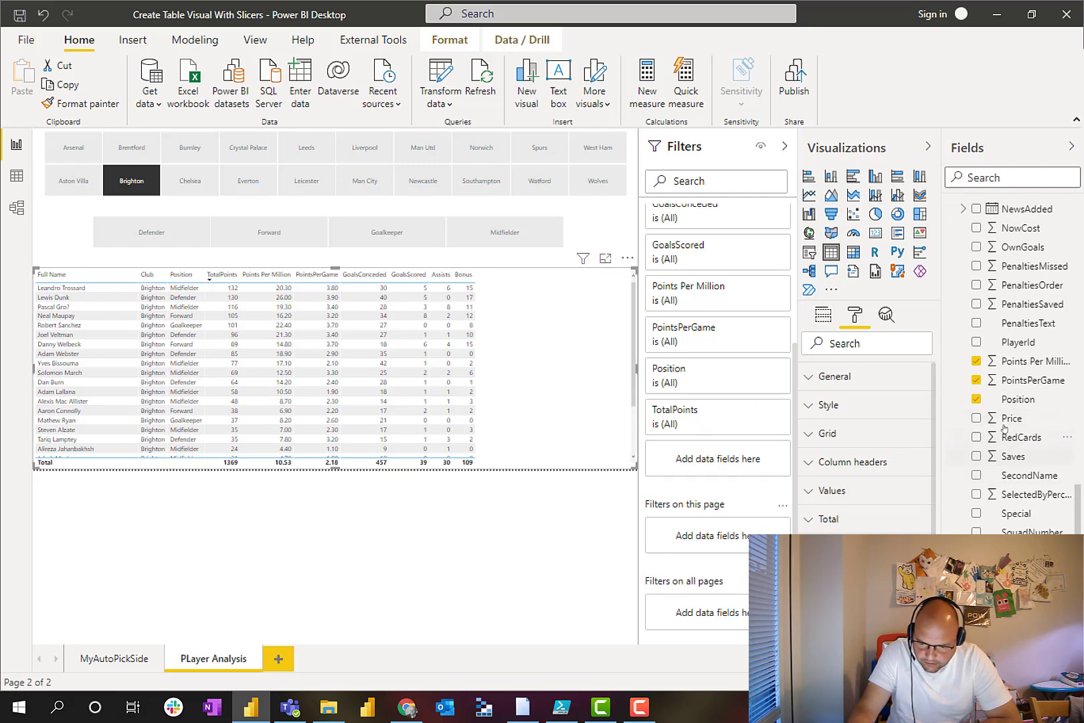
Tick Price in Playerdata so it appears as a table column.
left_click(977, 419)
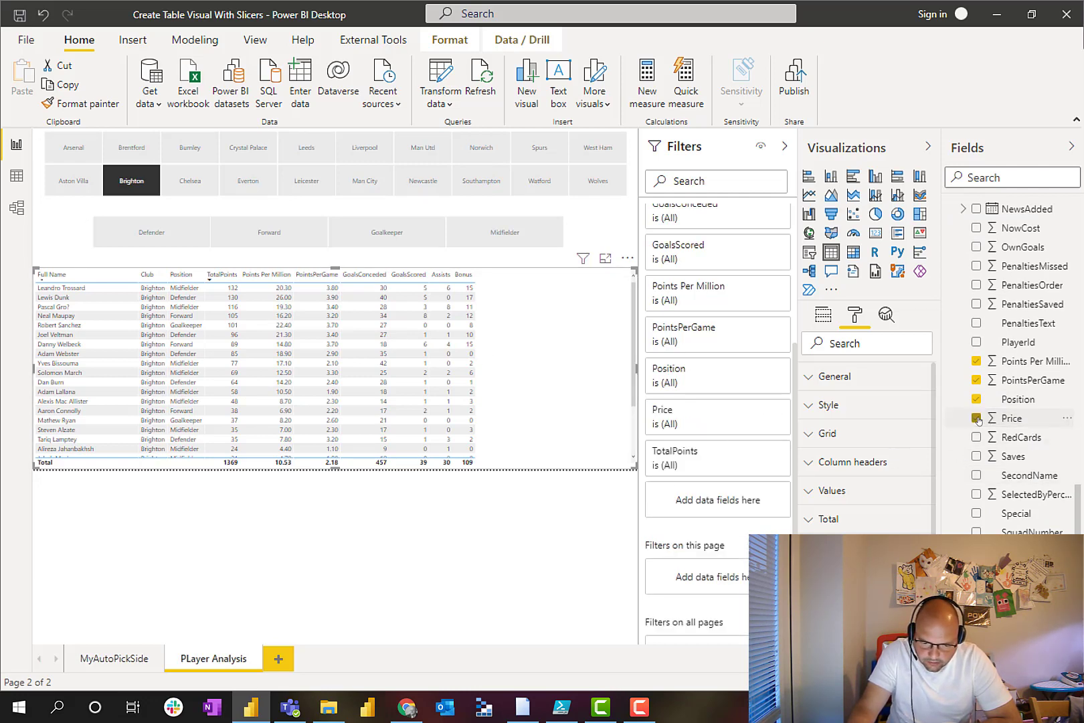
left_click(977, 417)
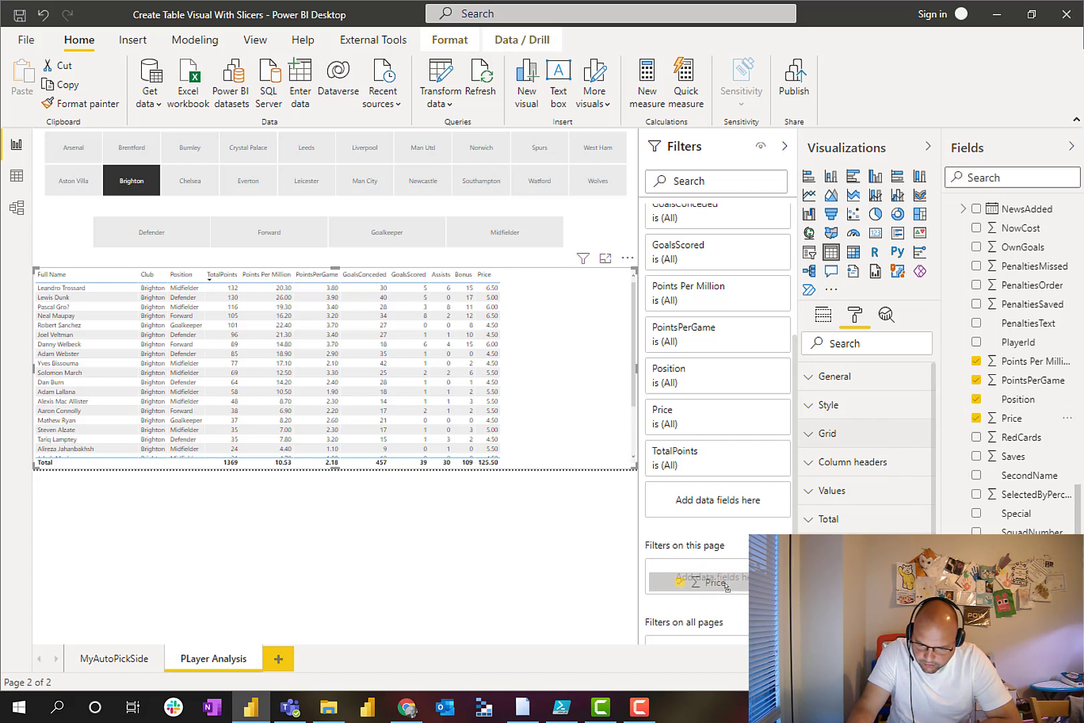
Apply Price as a page-level basic filter set to 4.00 and deselect Brighton.
left_click(713, 582)
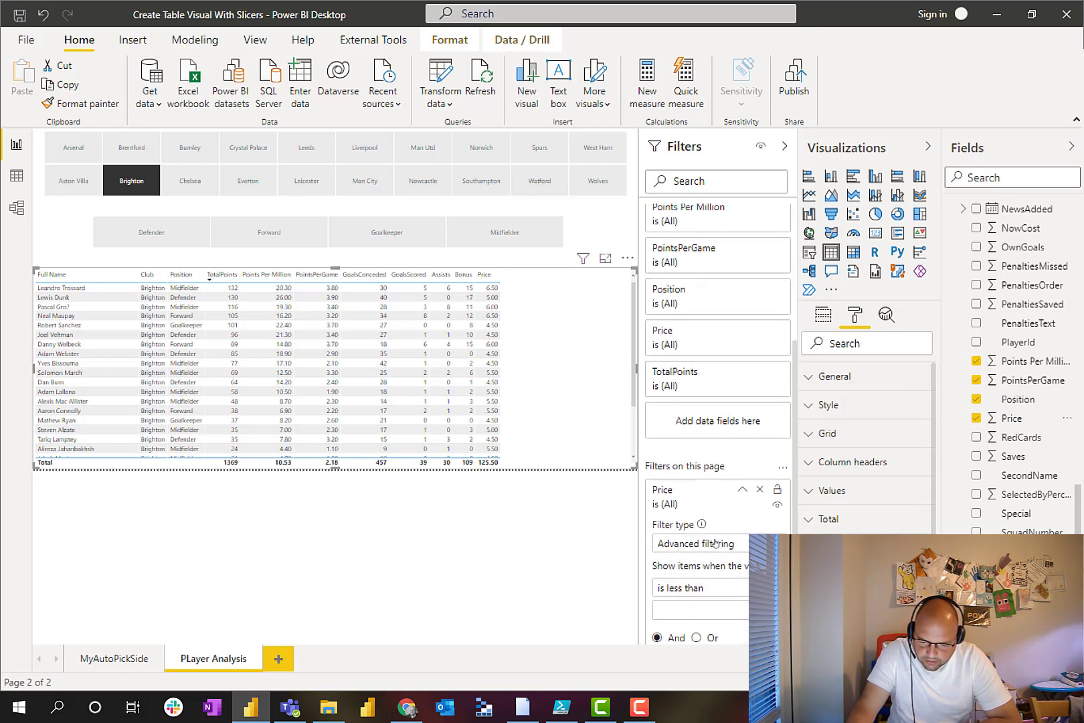
left_click(694, 544)
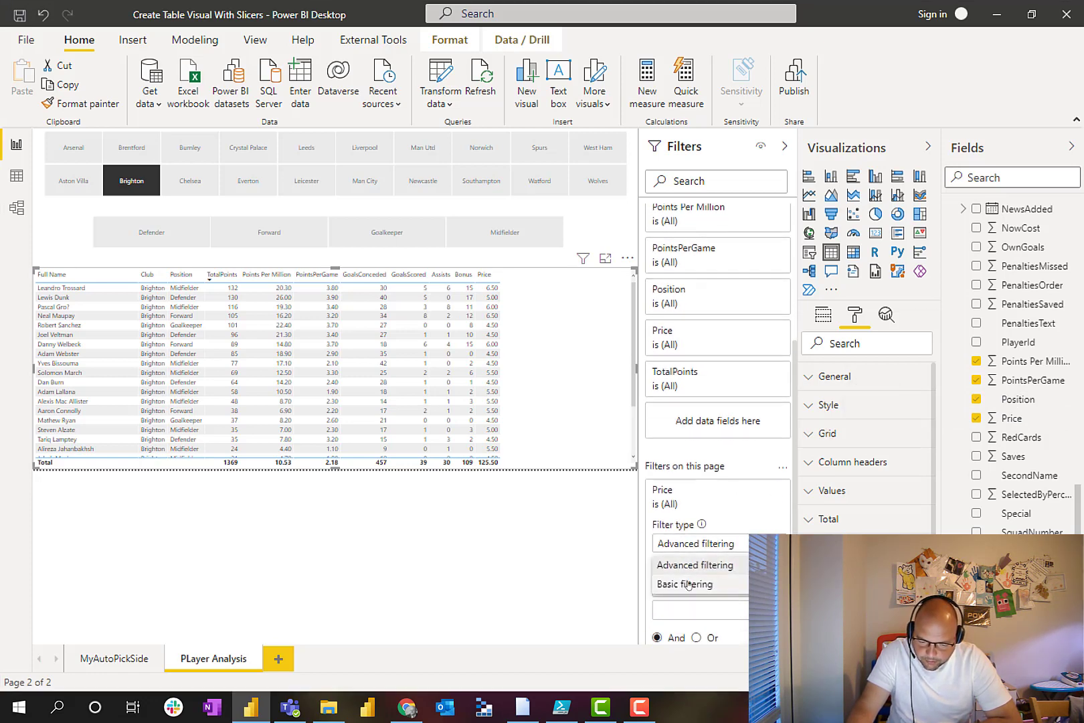
left_click(685, 583)
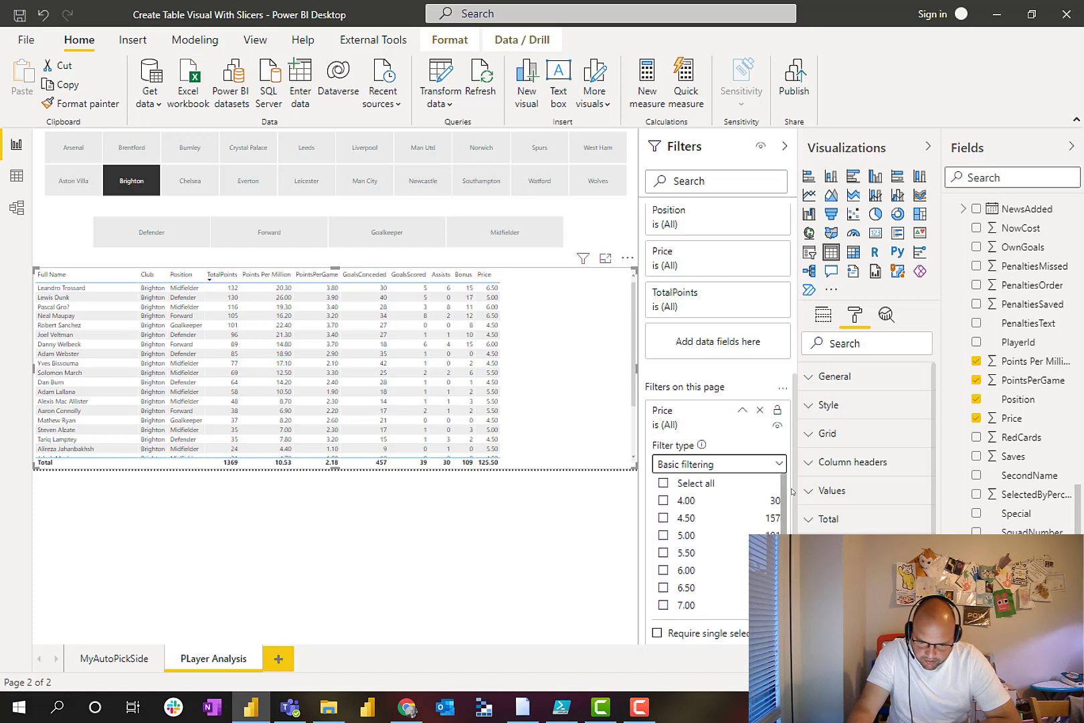
mouse_move(687, 506)
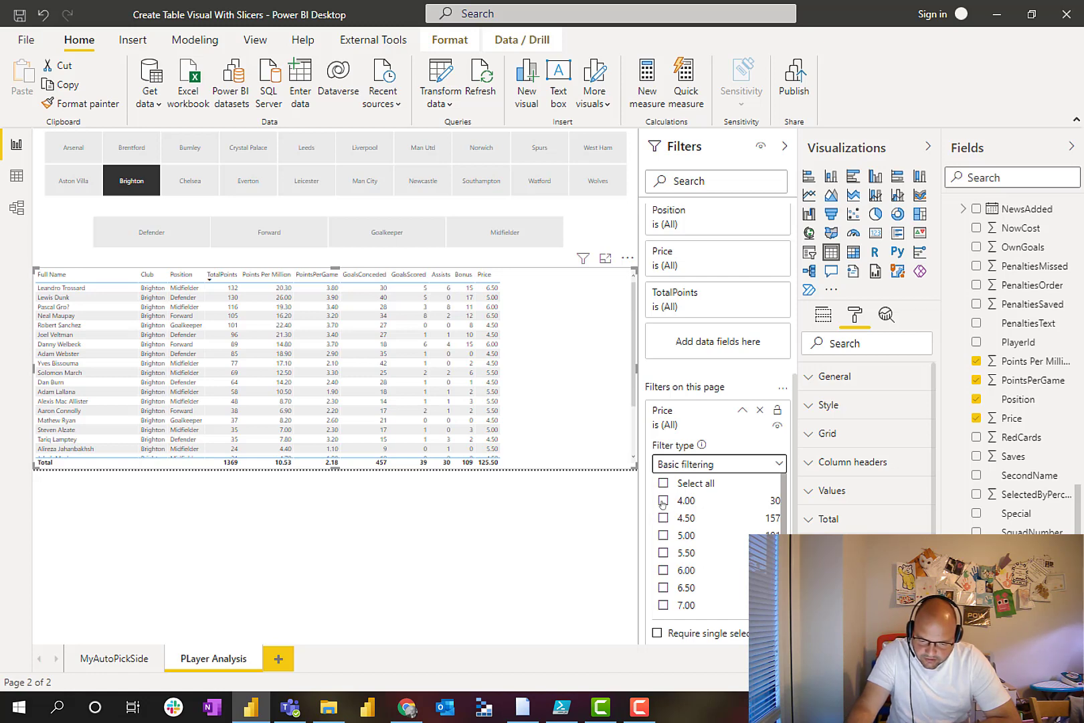
left_click(664, 500)
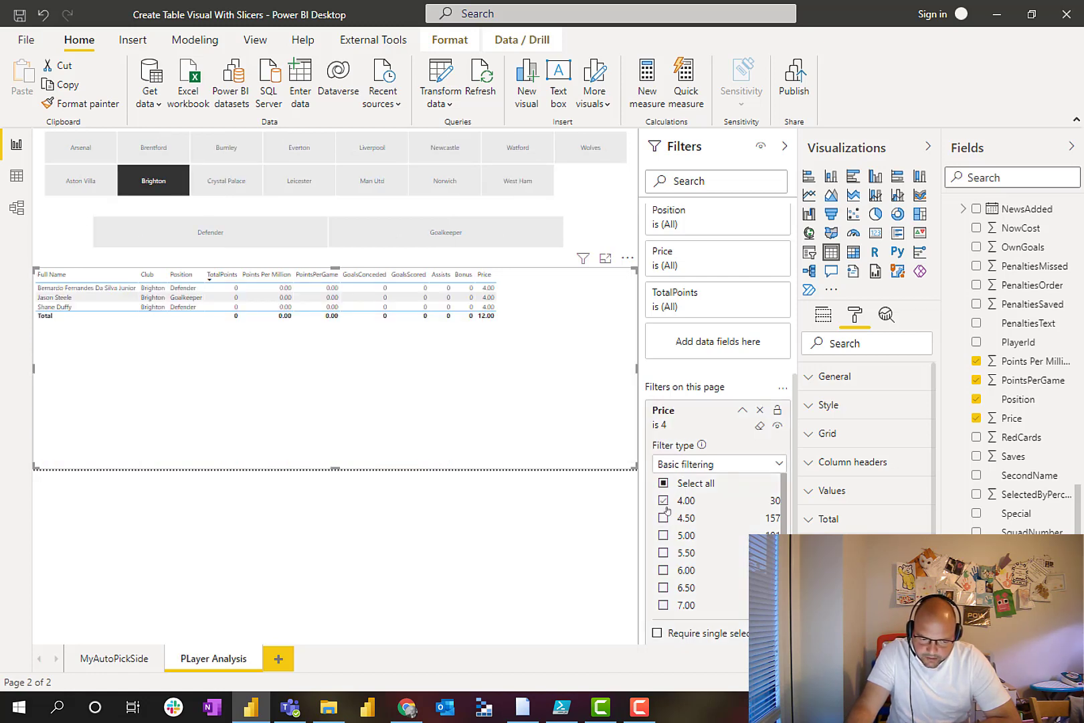
left_click(152, 181)
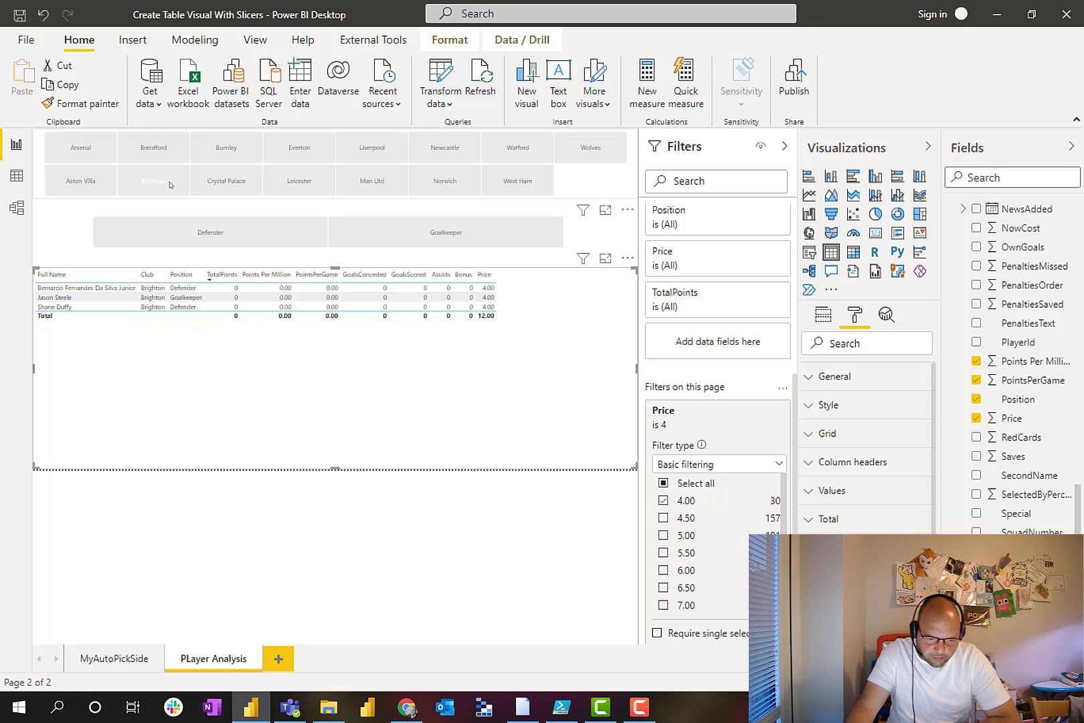